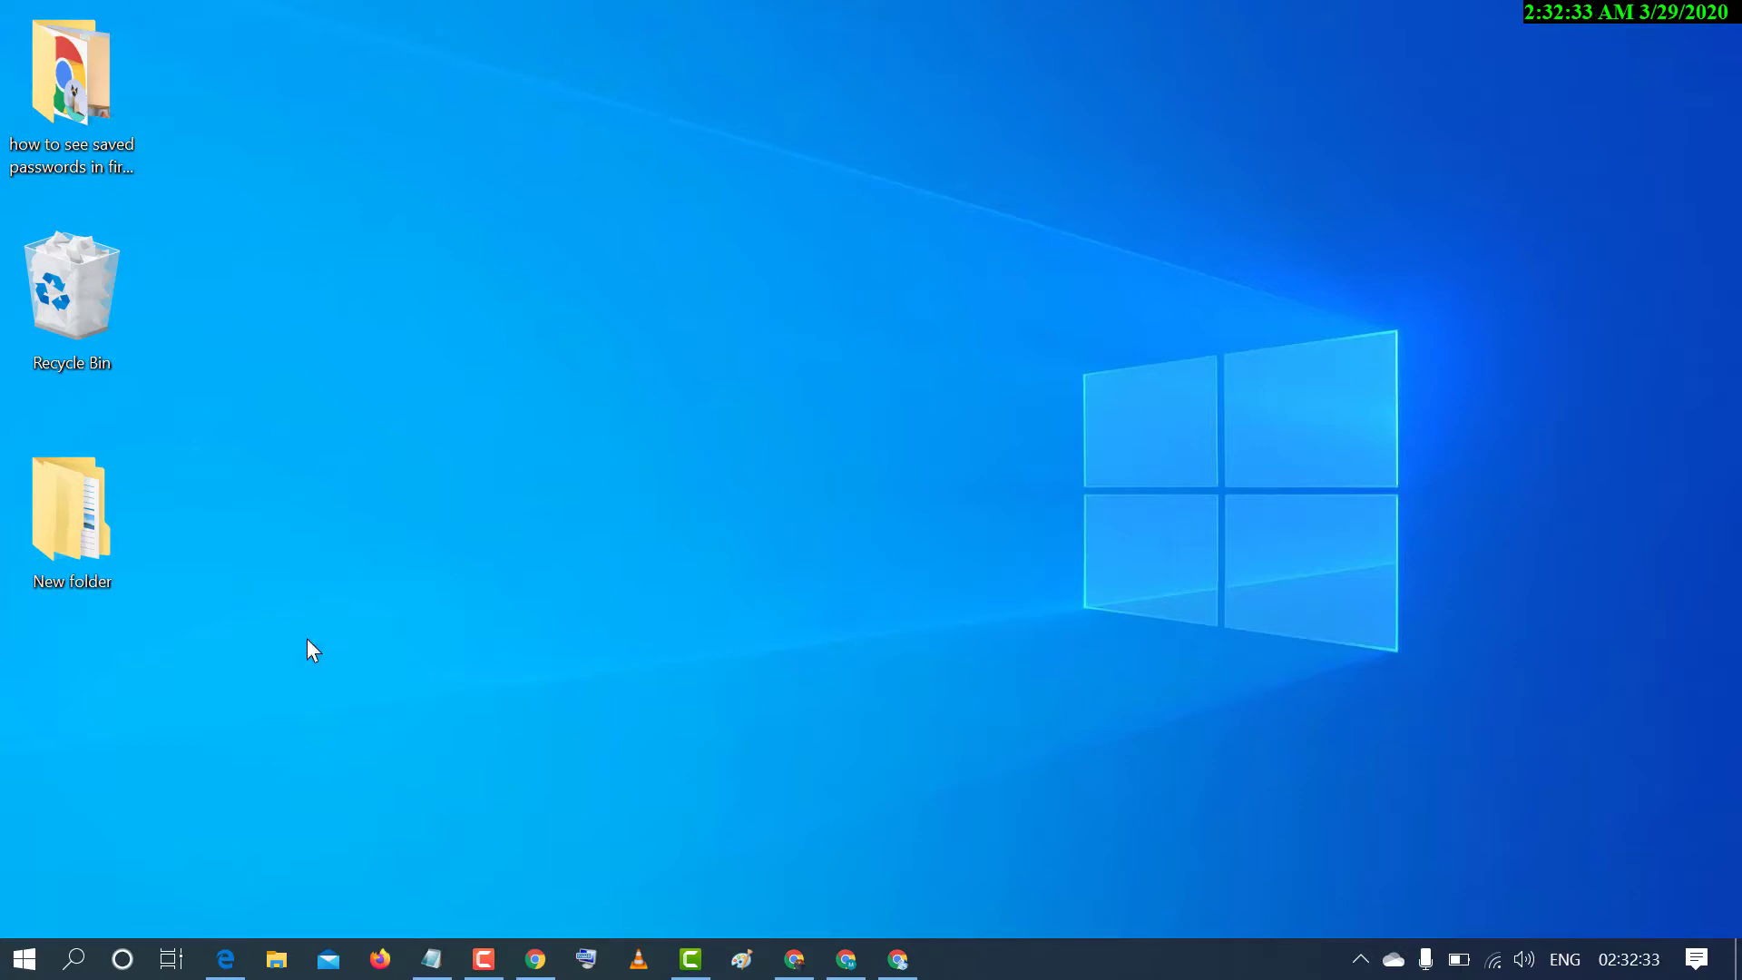
# Launch File Explorer and enter the 'how to see saved passwords in firefox' folder.
pyautogui.click(77, 958)
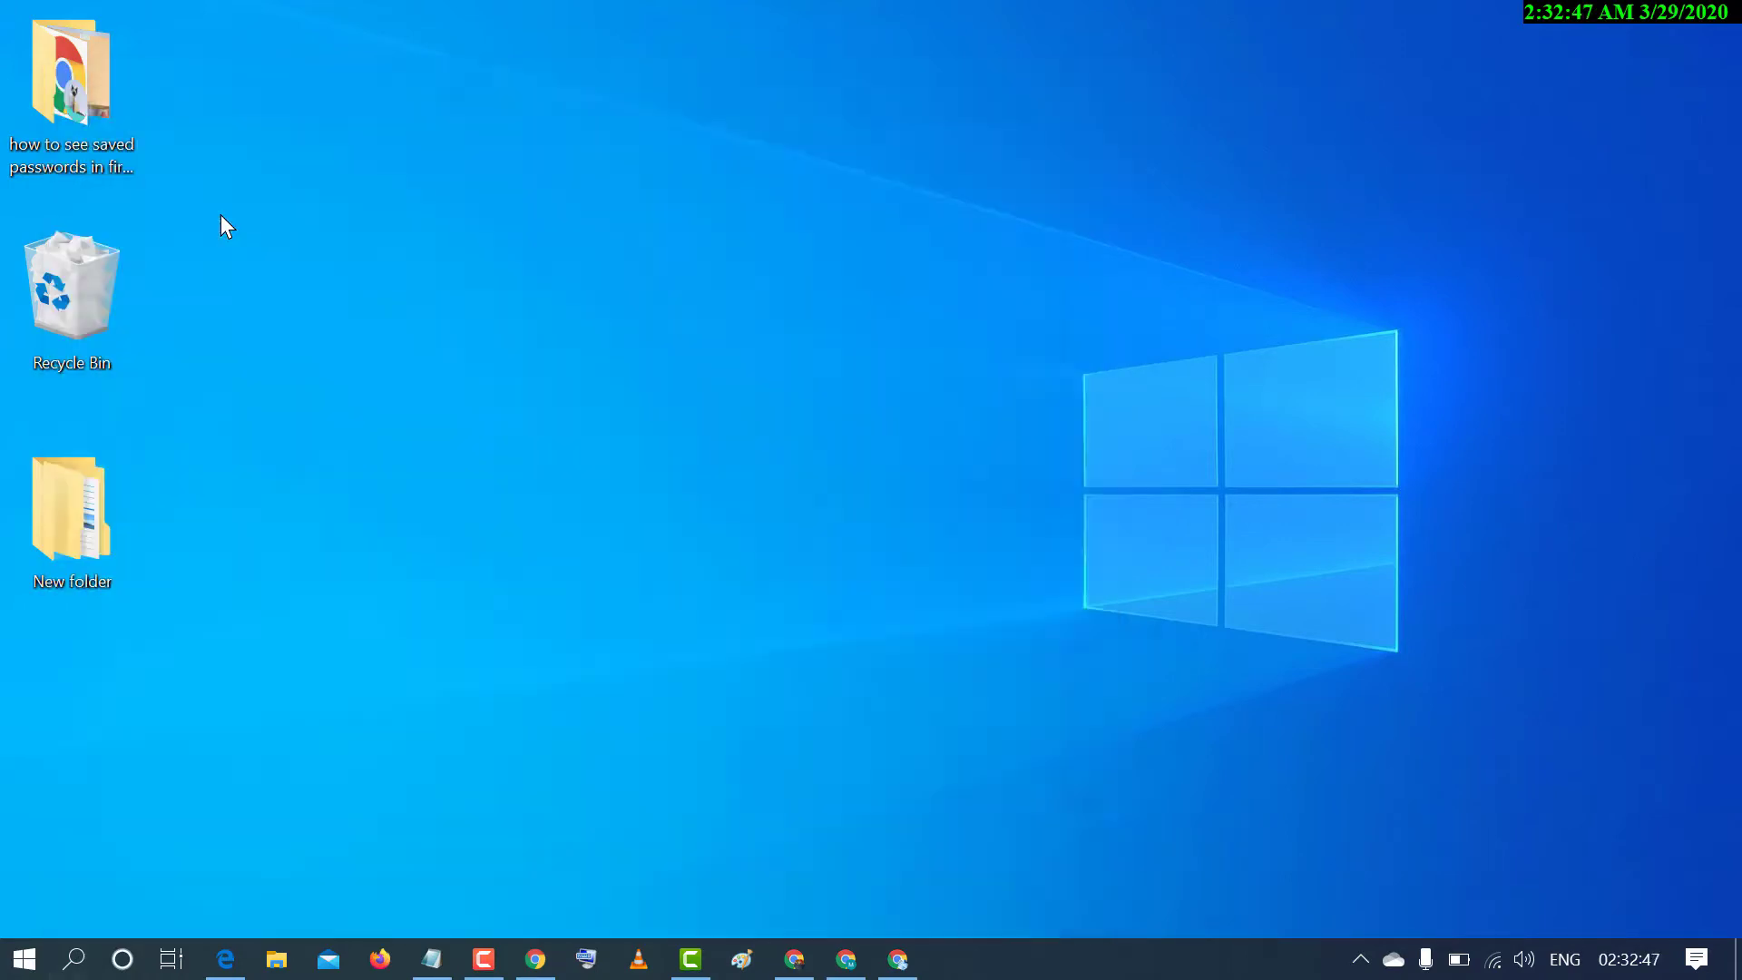
pyautogui.click(276, 957)
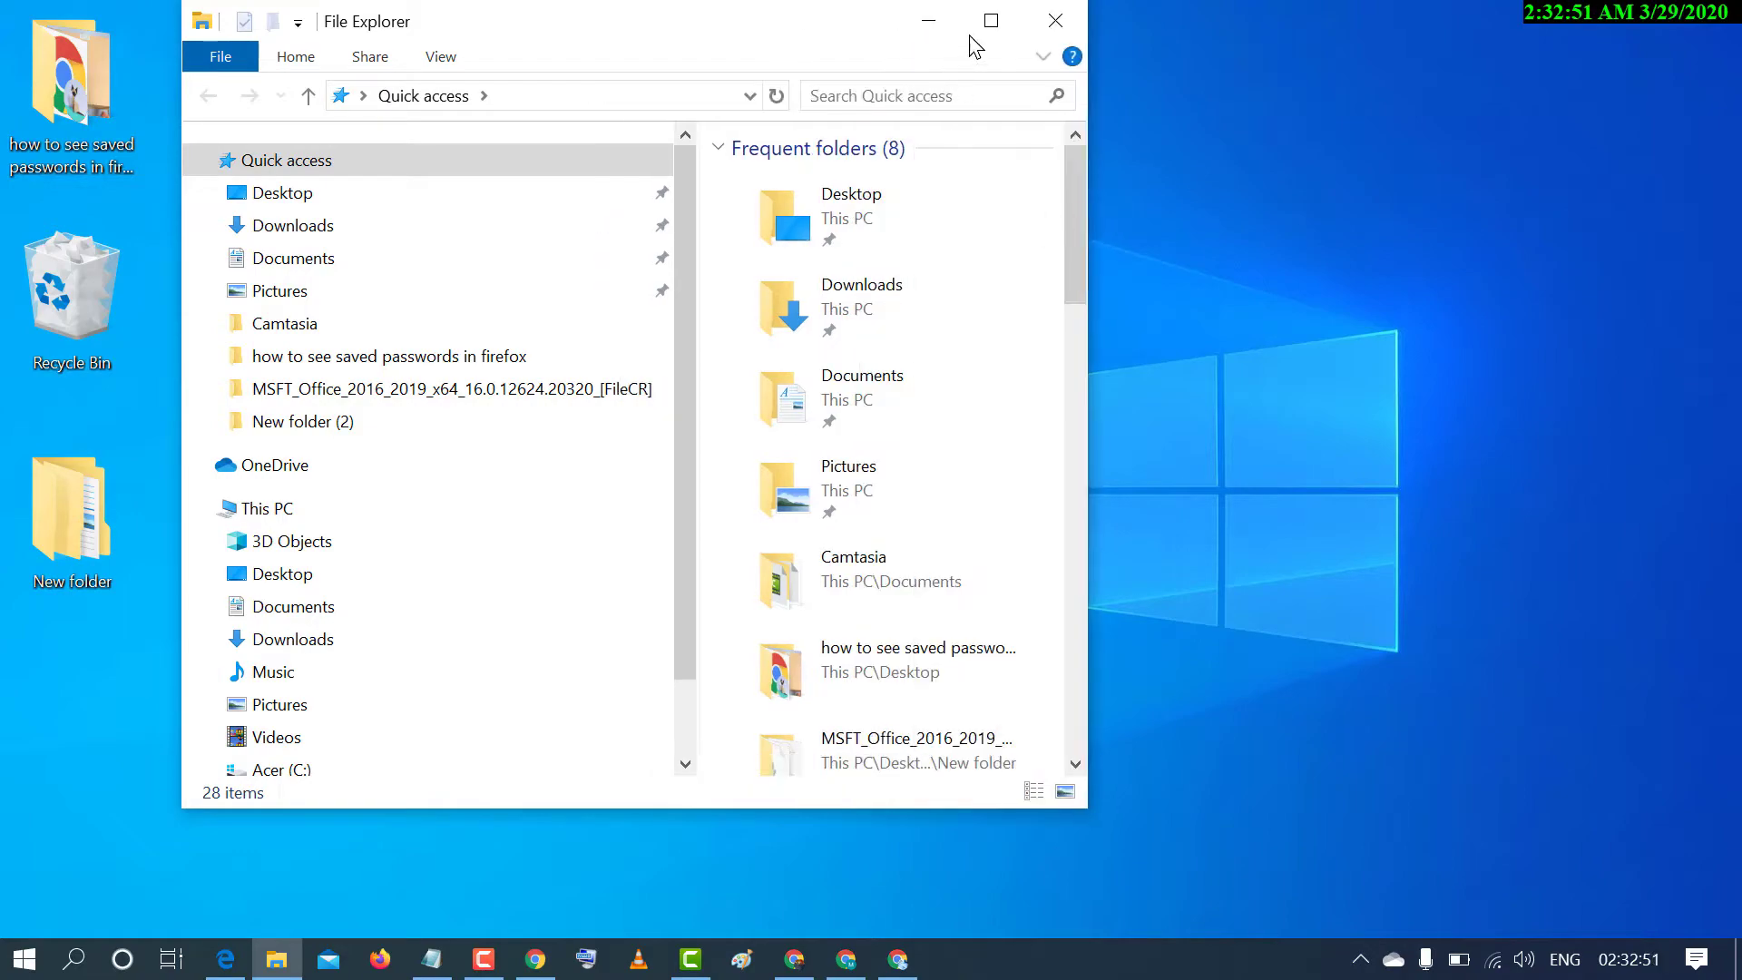
pyautogui.click(989, 20)
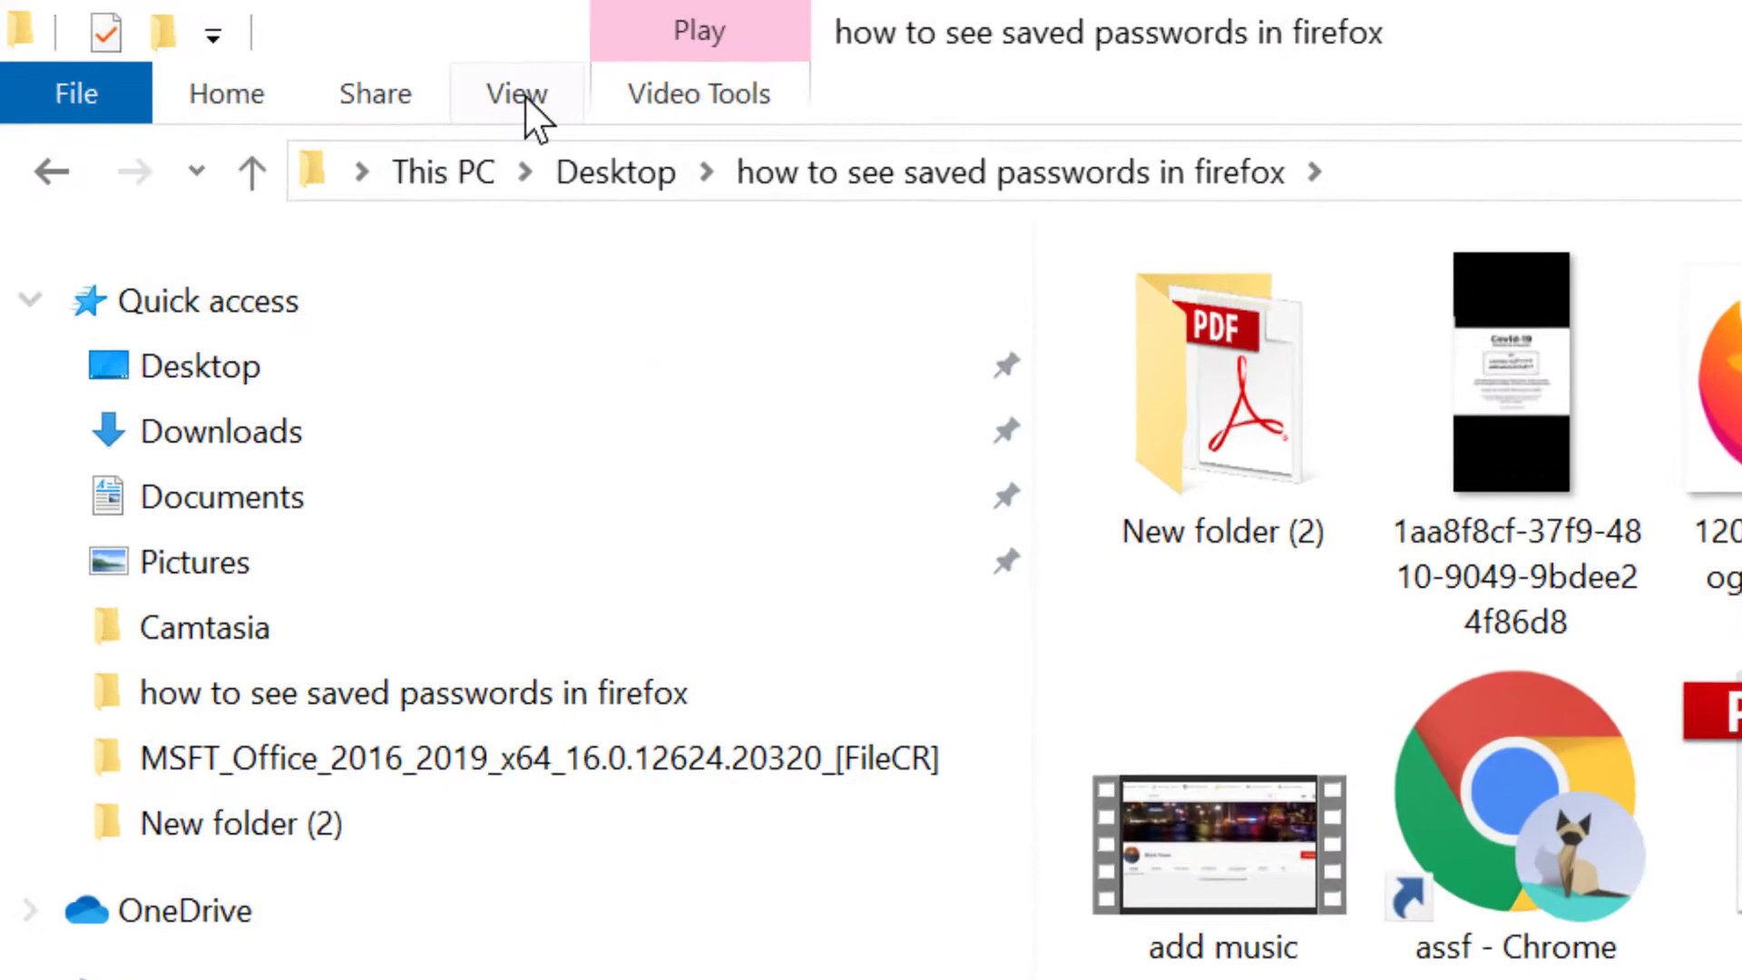
# Bring up the Options choices from the folder's View ribbon.
pyautogui.click(512, 95)
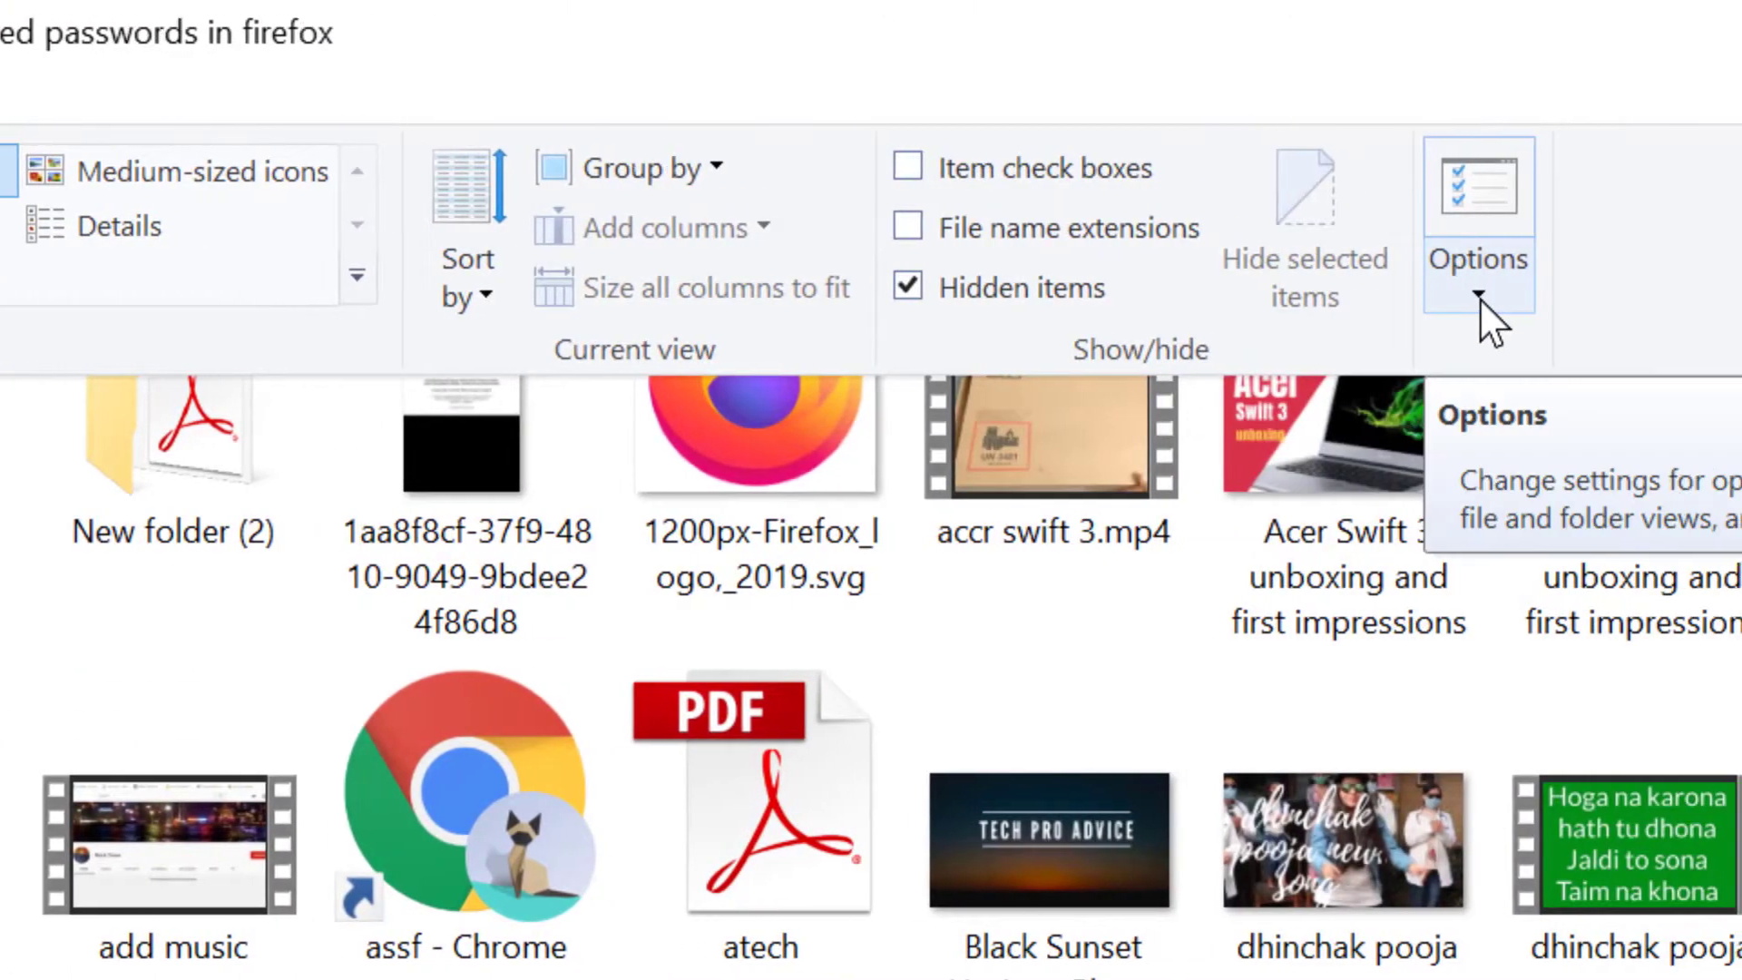
pyautogui.click(1478, 260)
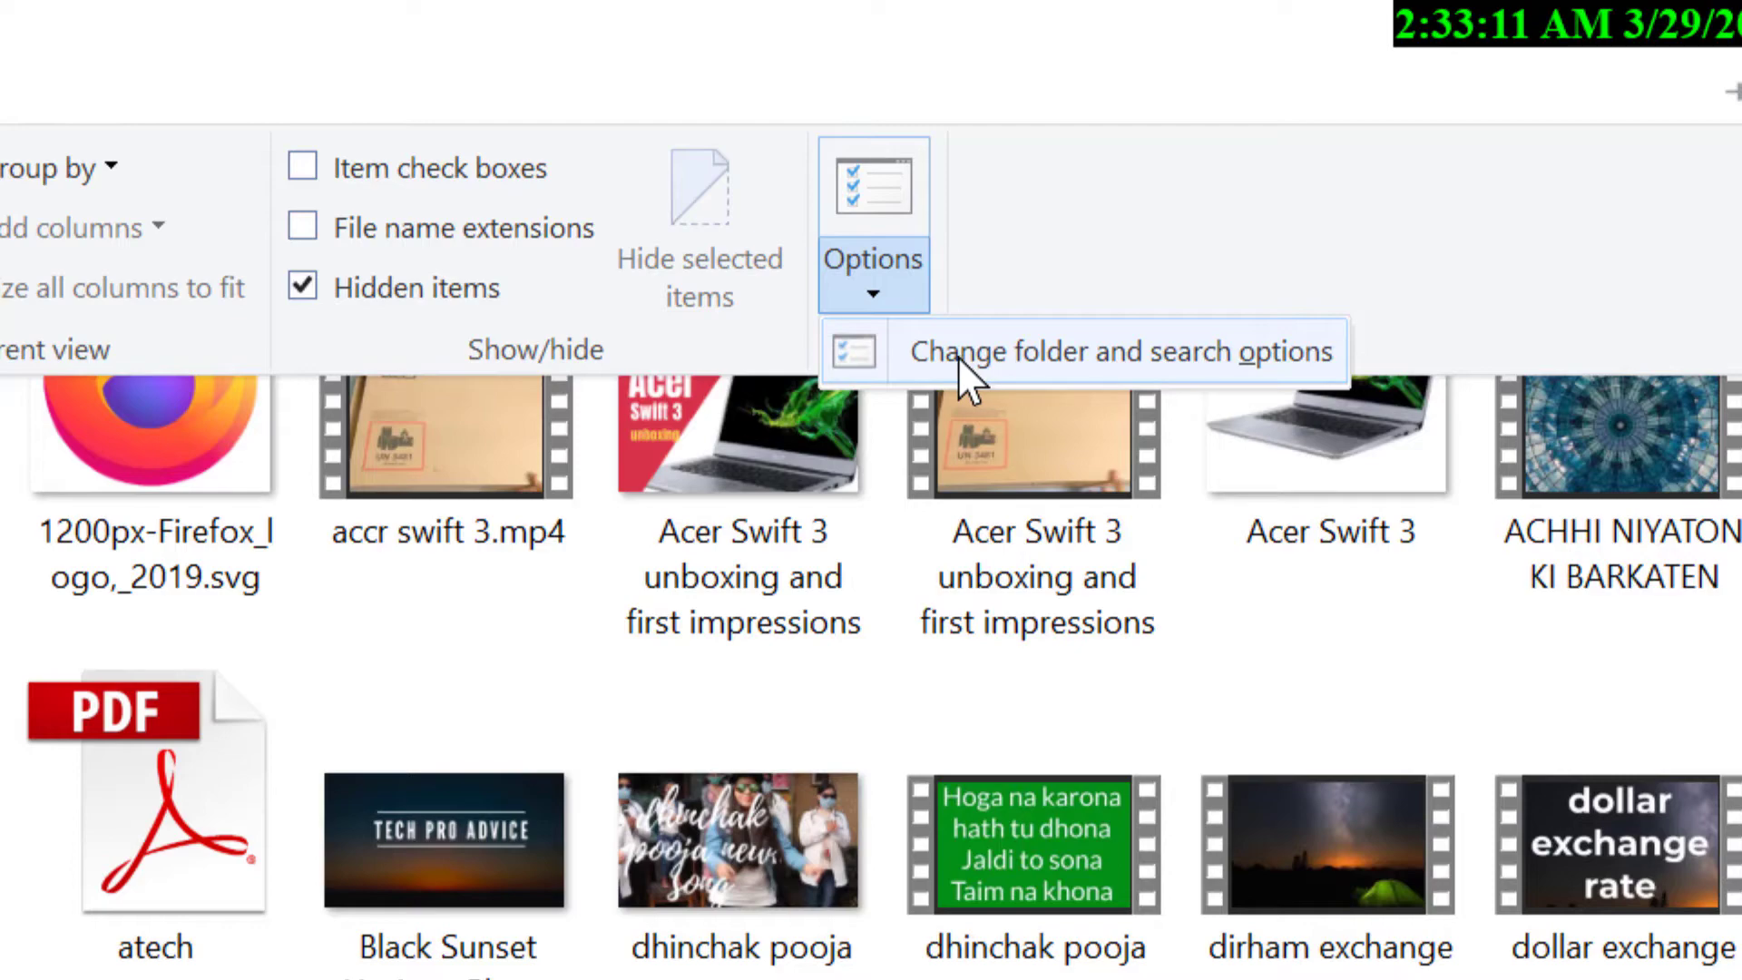
pyautogui.moveTo(1071, 367)
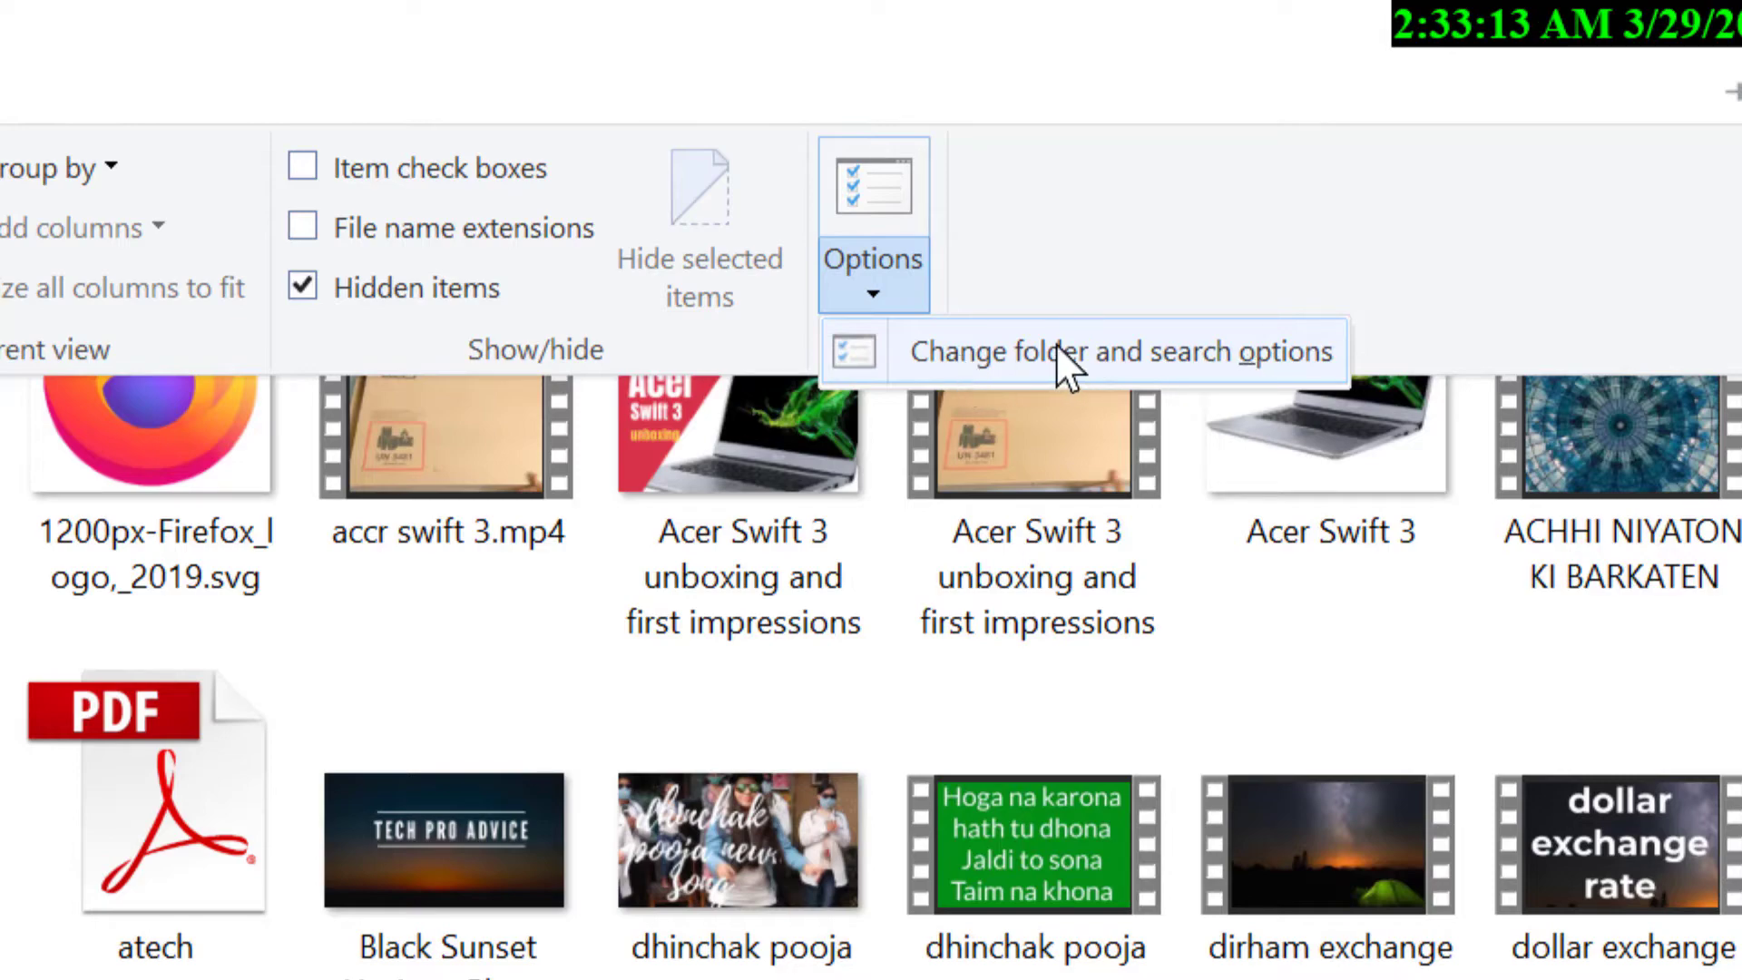
# Reach the Folder Options View settings where 'Show hidden files, folders and drives' is confirmed.
pyautogui.click(1124, 352)
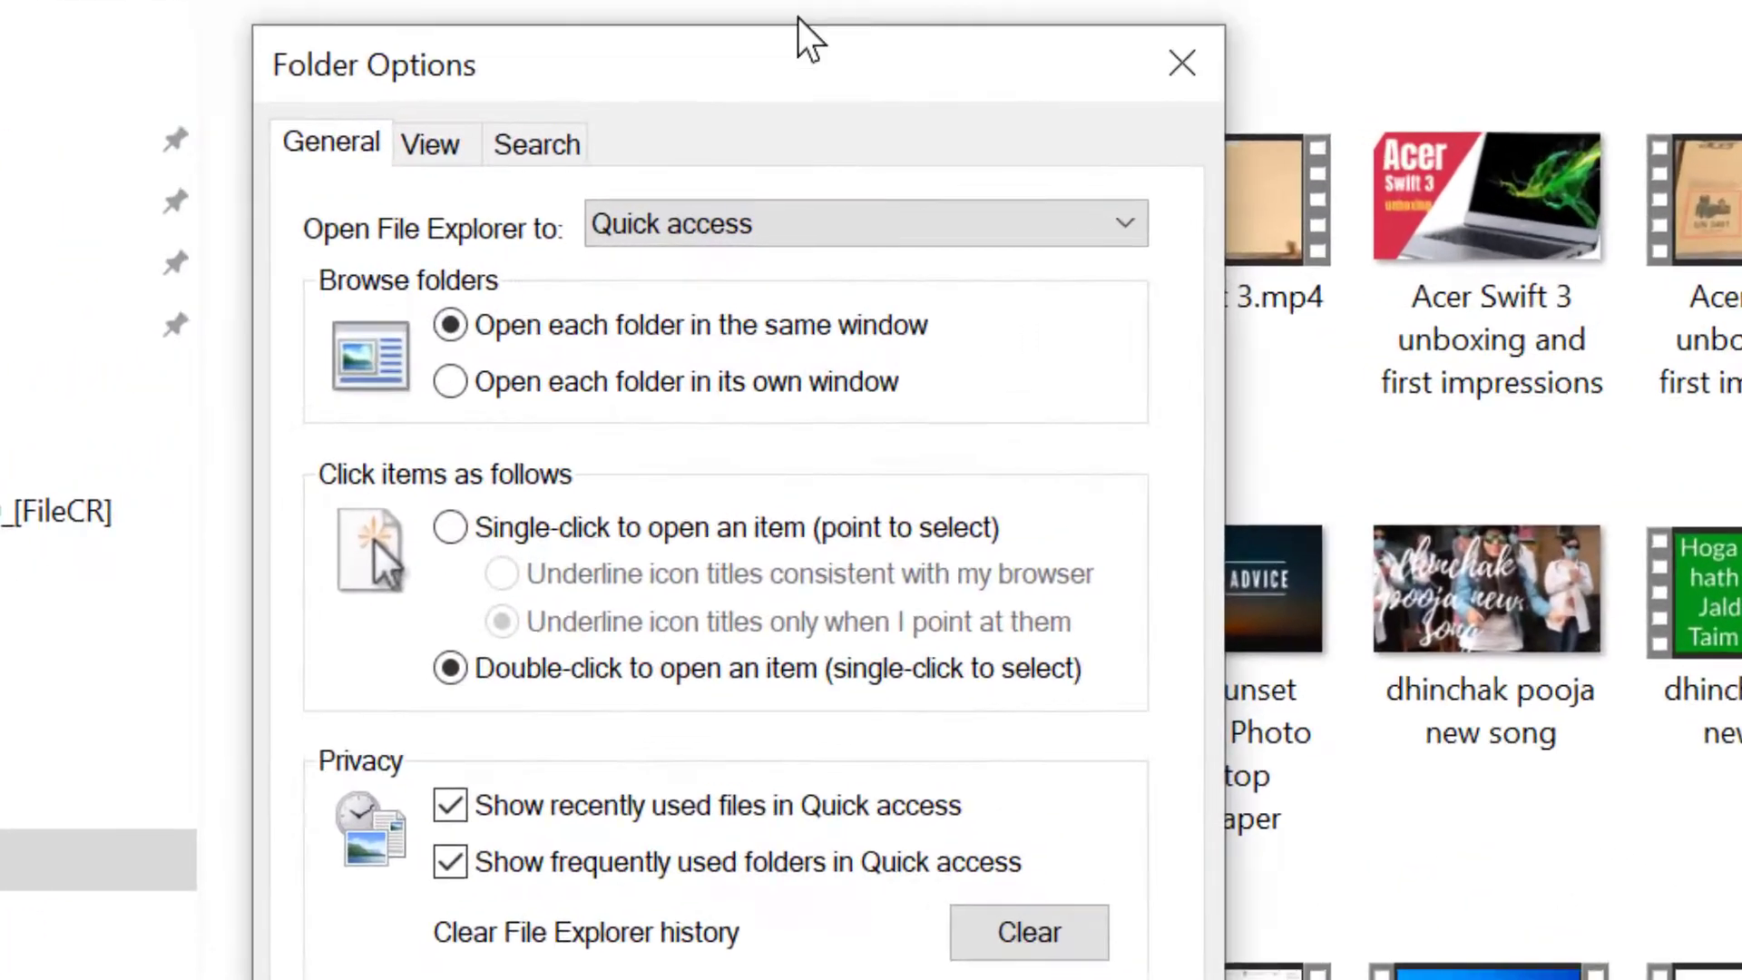
pyautogui.click(432, 145)
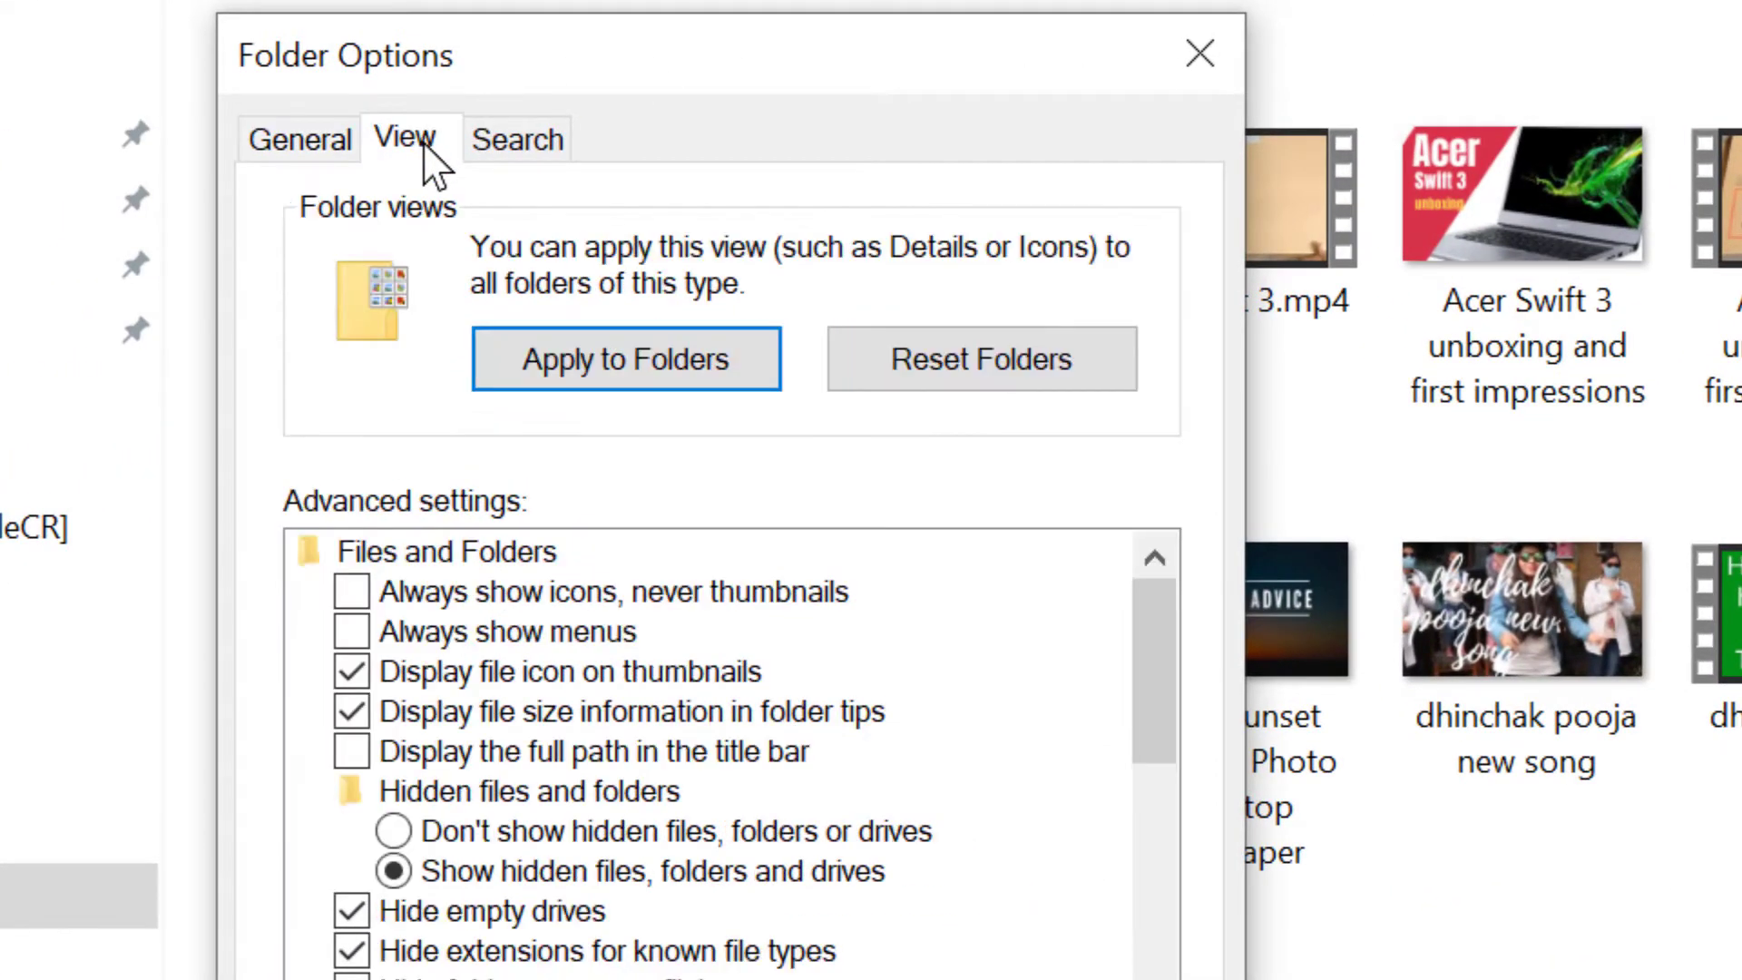
pyautogui.moveTo(514, 907)
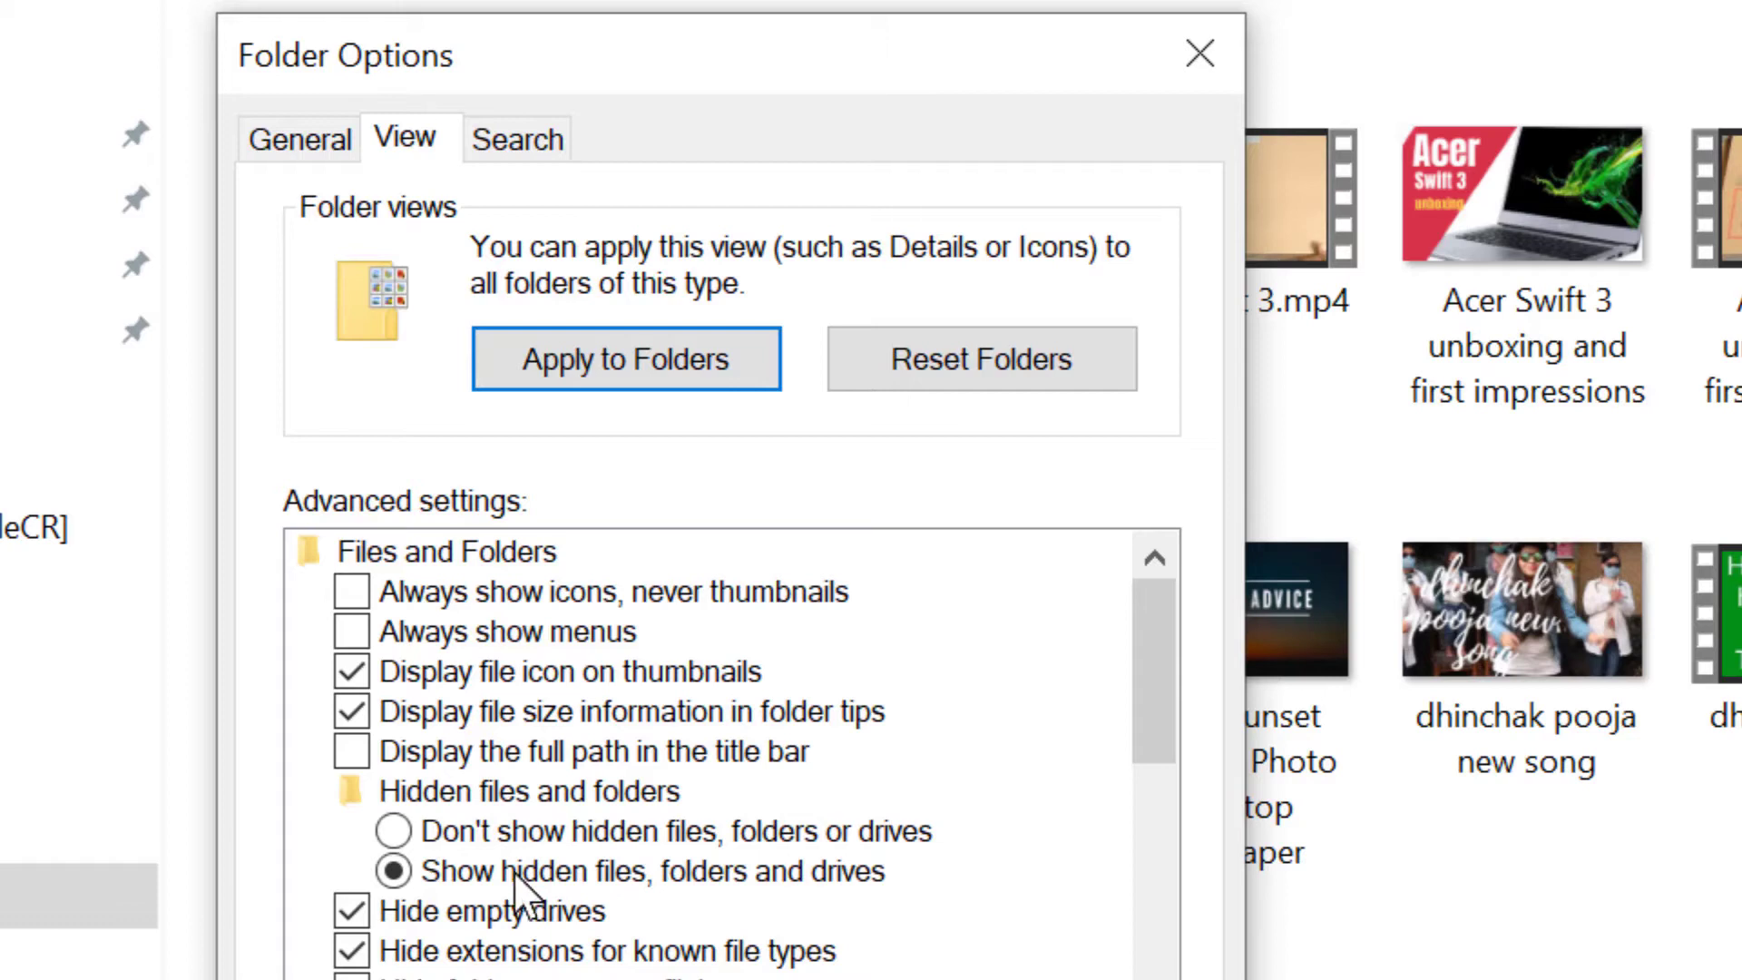
pyautogui.moveTo(443, 912)
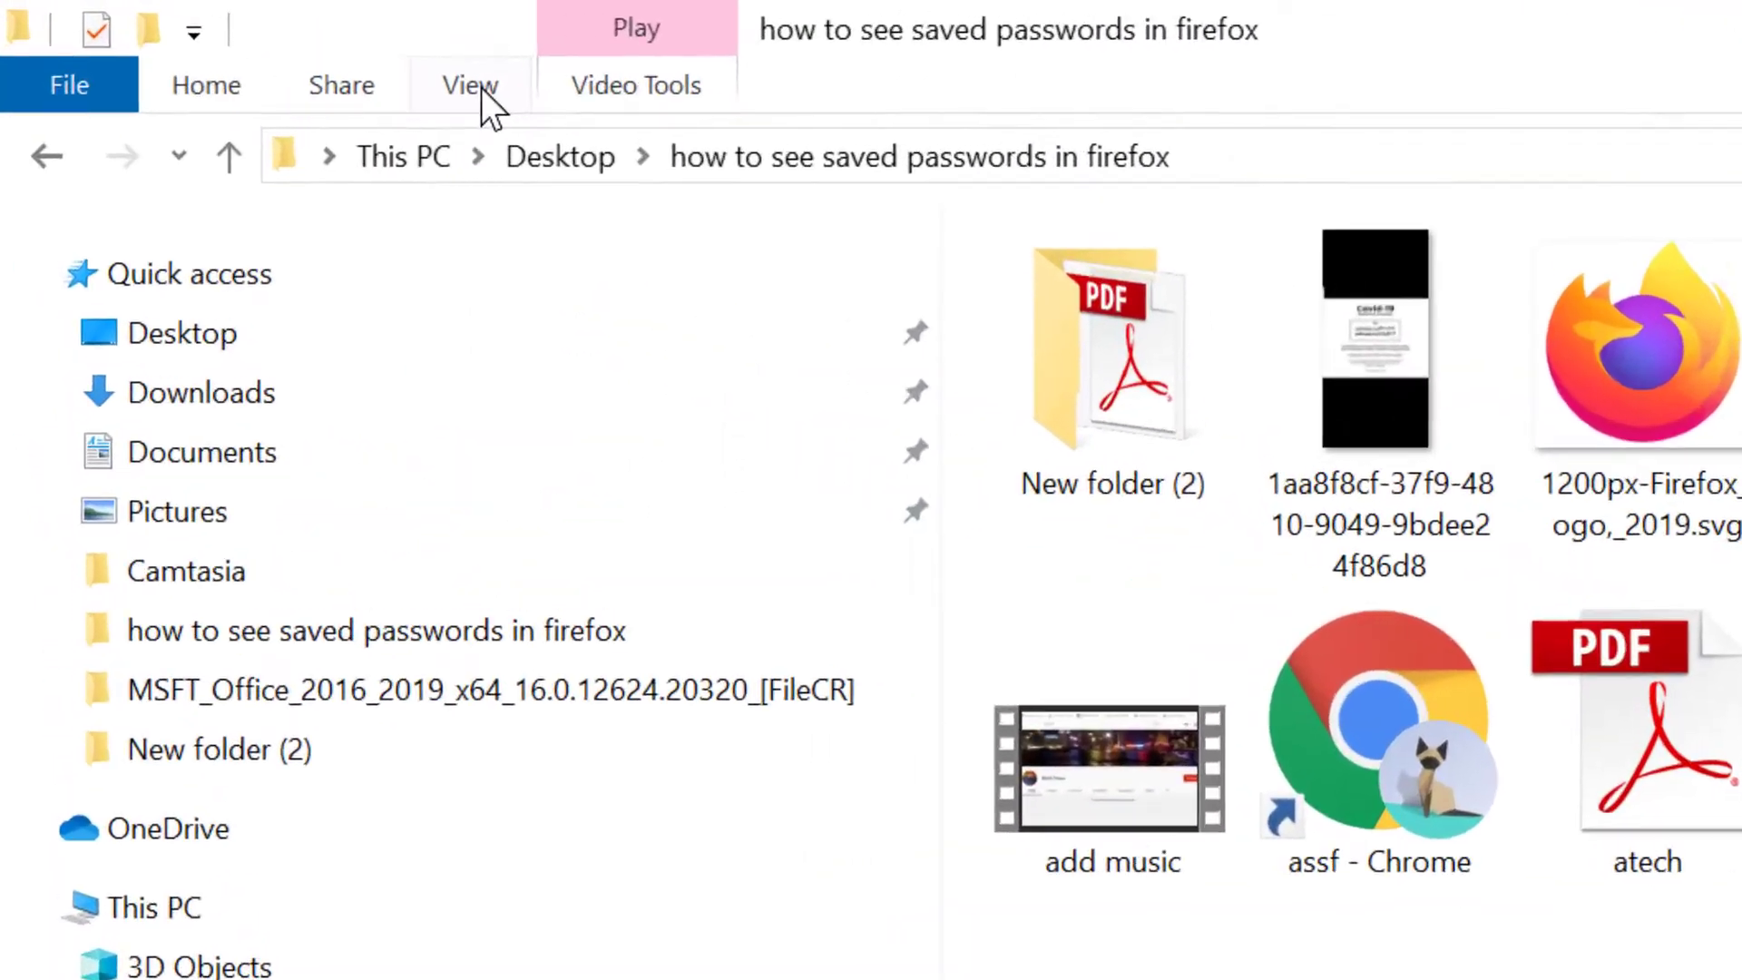
# Return to the View ribbon to sort the items by Size, descending.
pyautogui.click(468, 83)
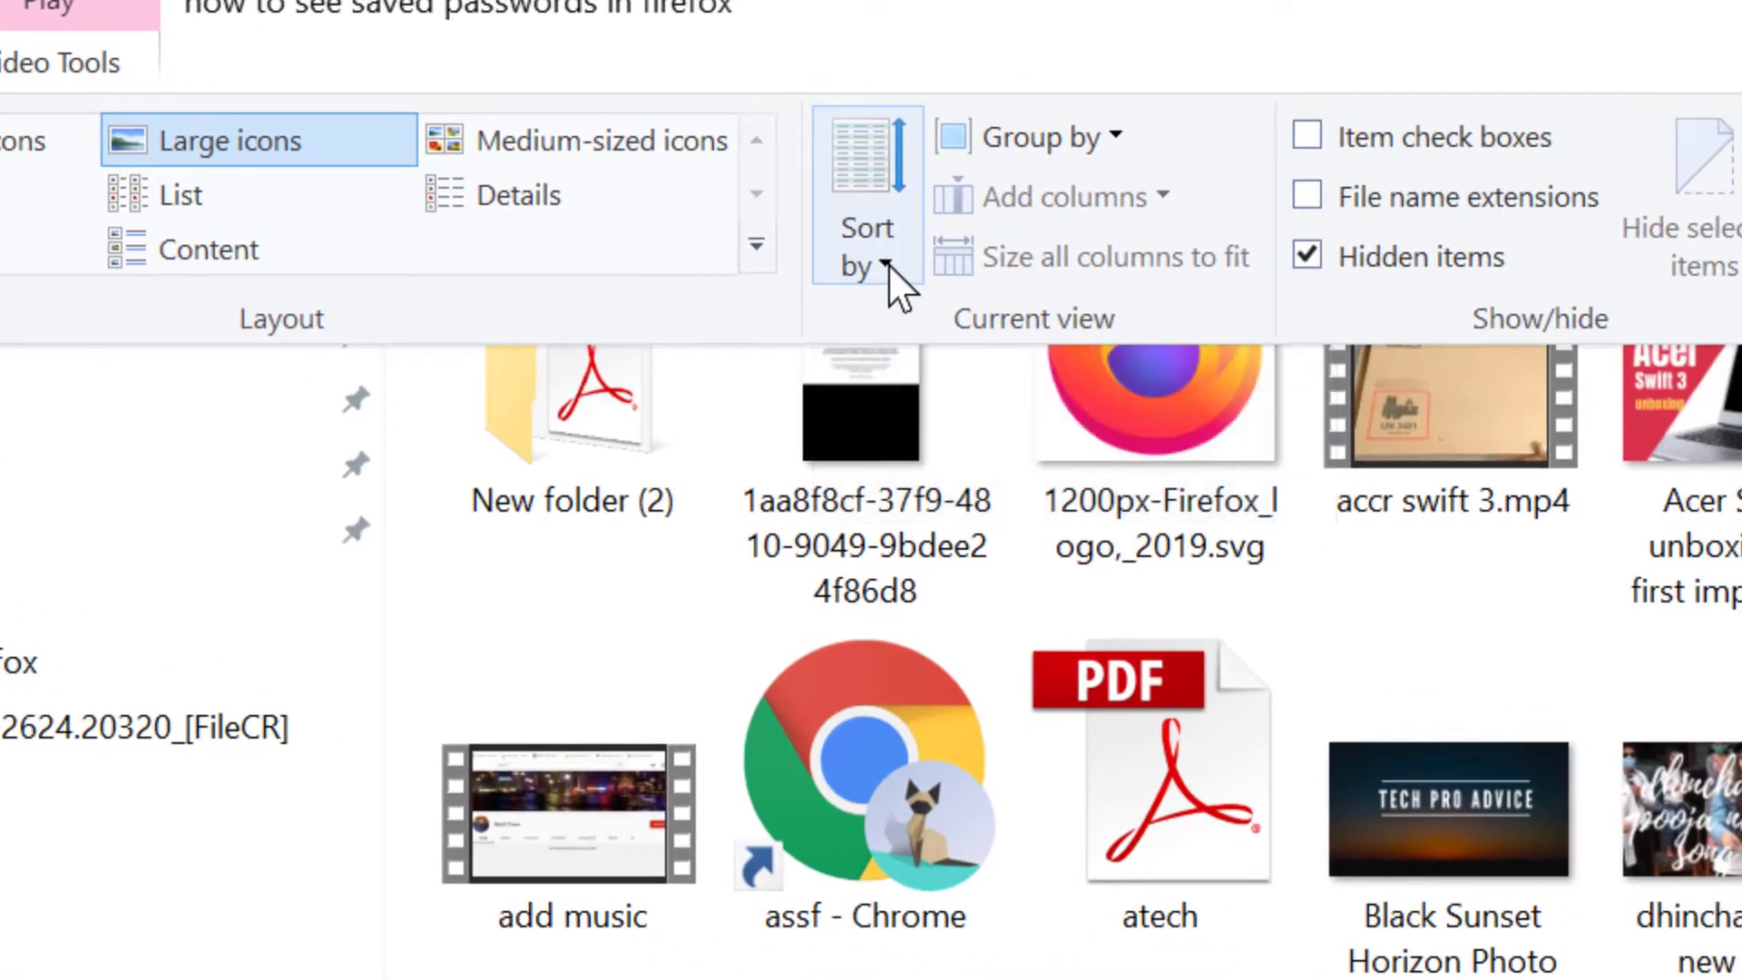
pyautogui.moveTo(885, 272)
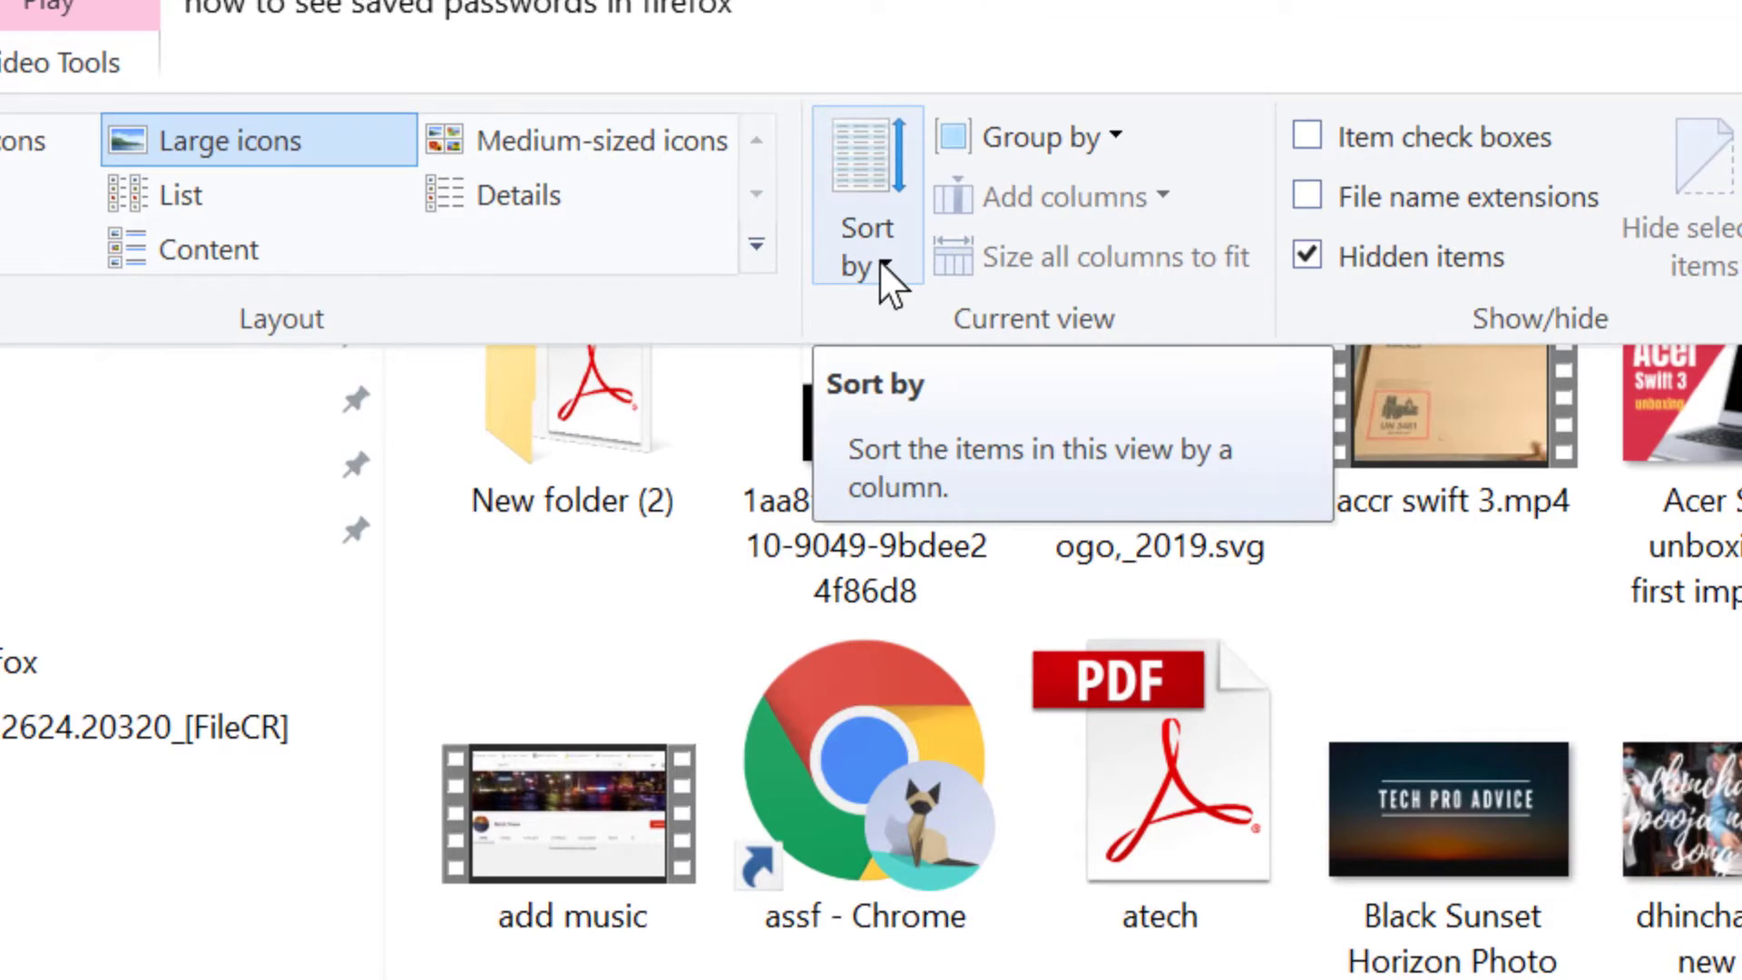
pyautogui.moveTo(876, 263)
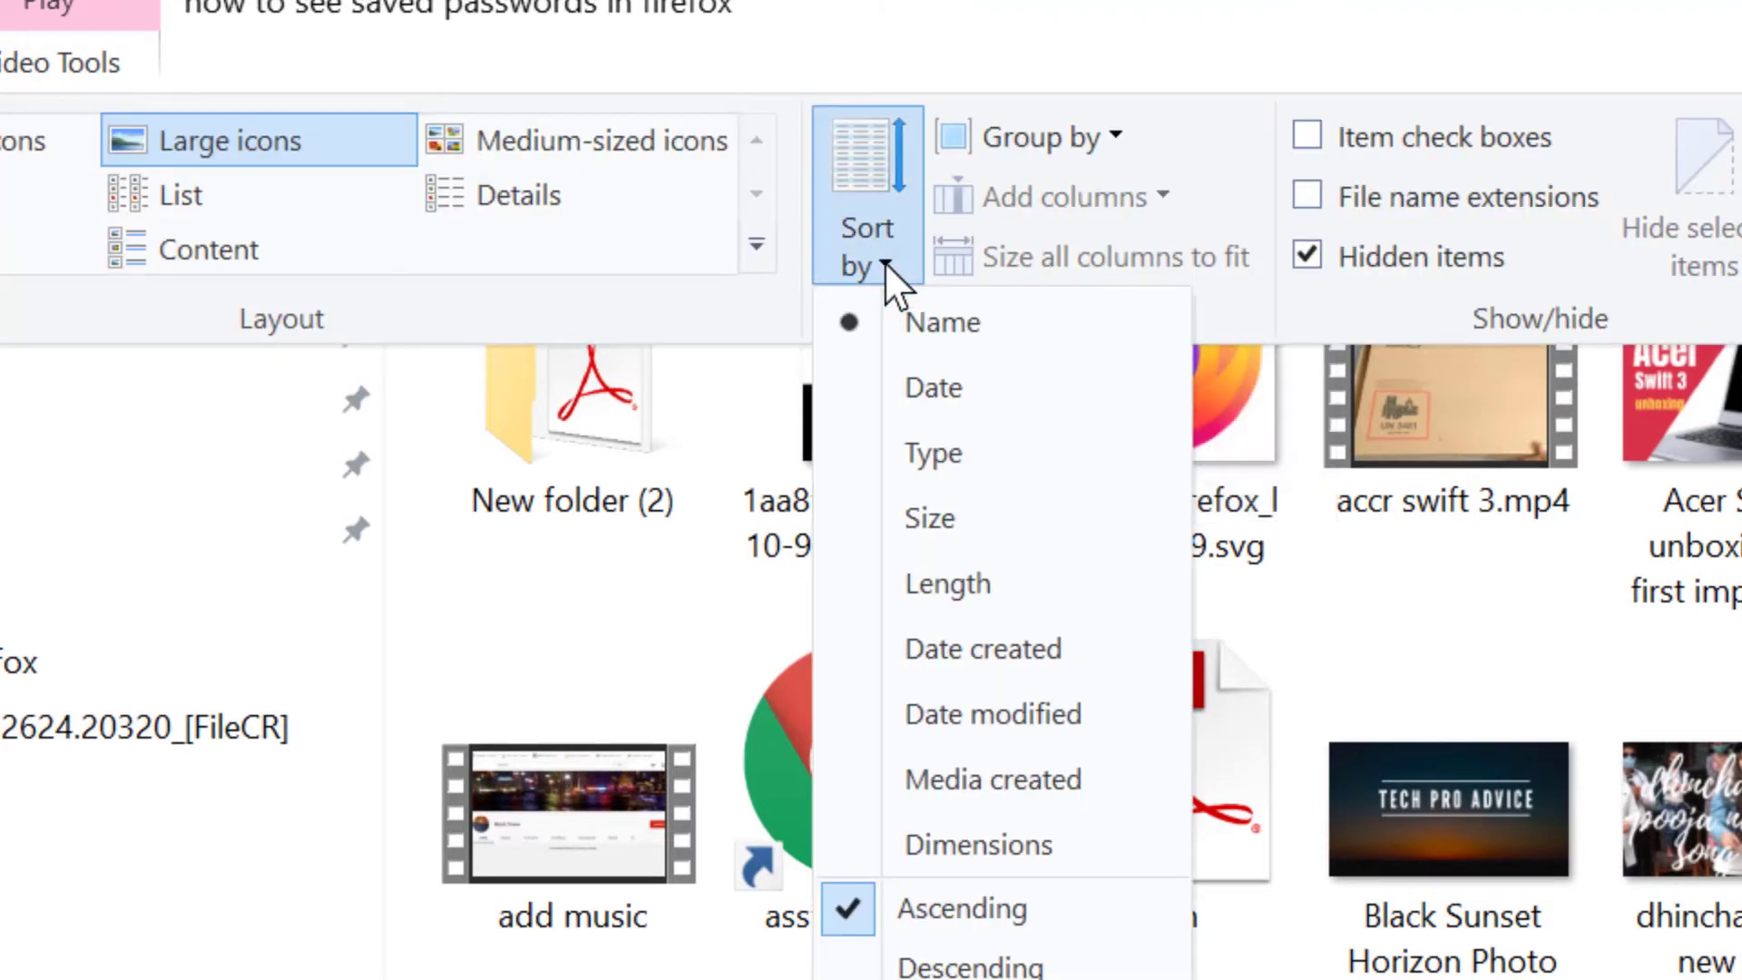
pyautogui.moveTo(926, 545)
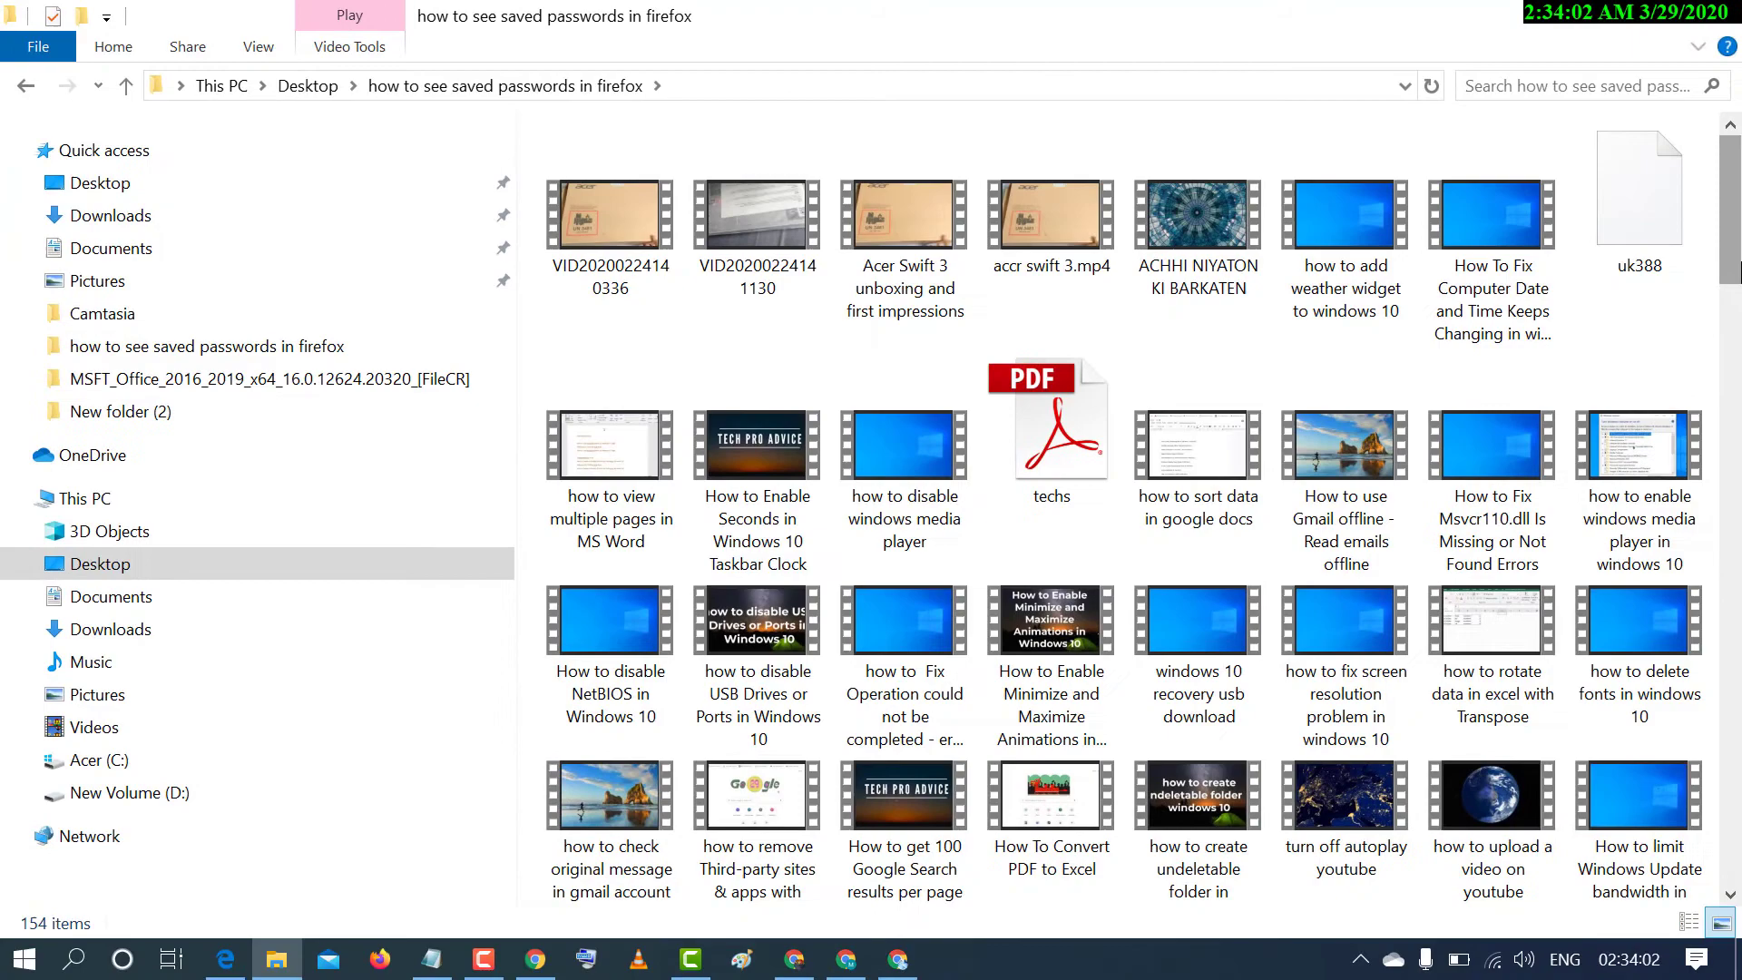
pyautogui.scroll(-3)
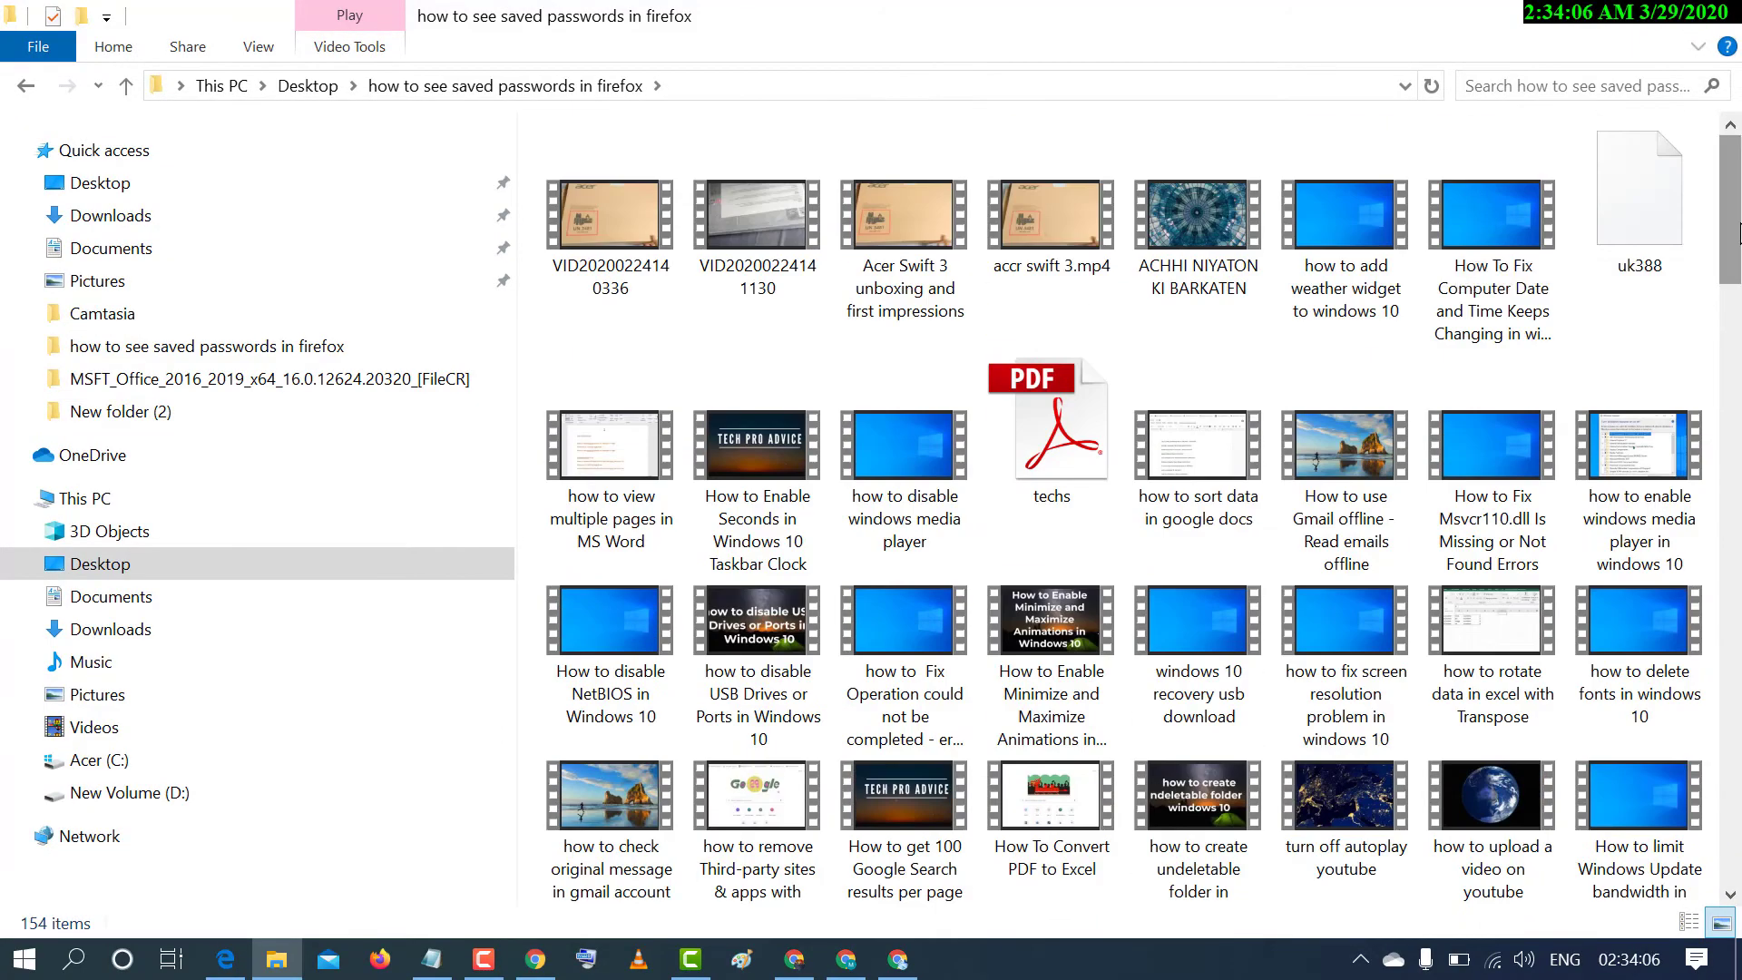
pyautogui.click(1197, 214)
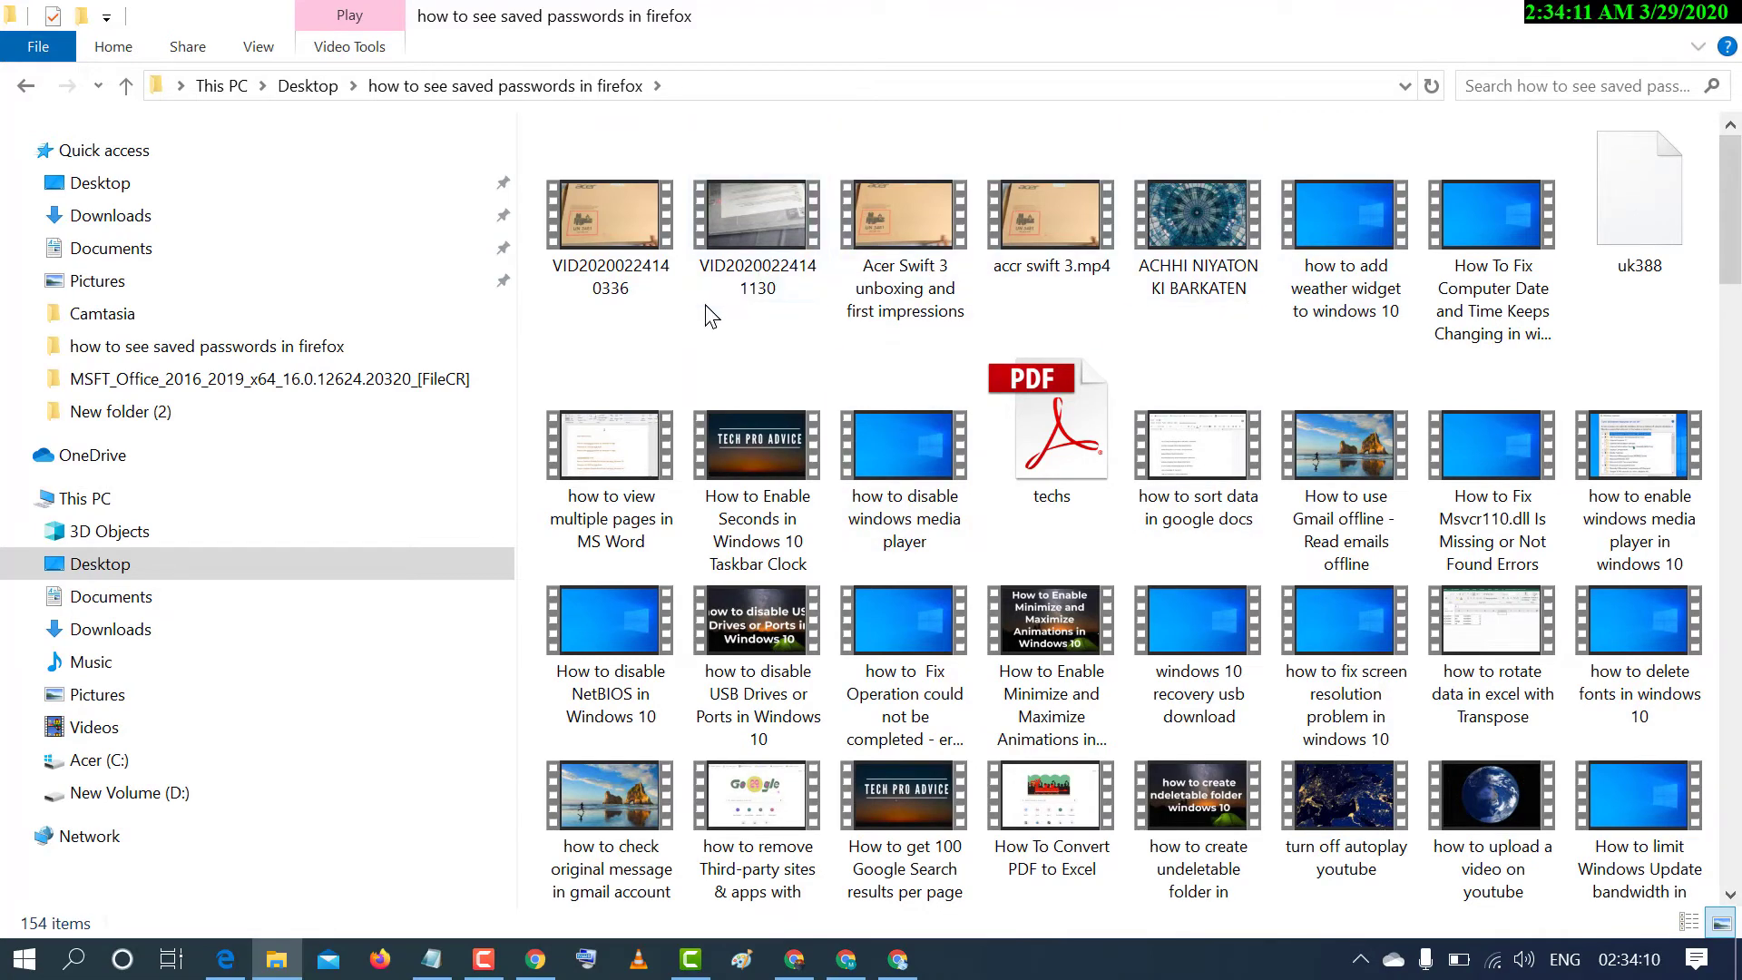
pyautogui.click(609, 214)
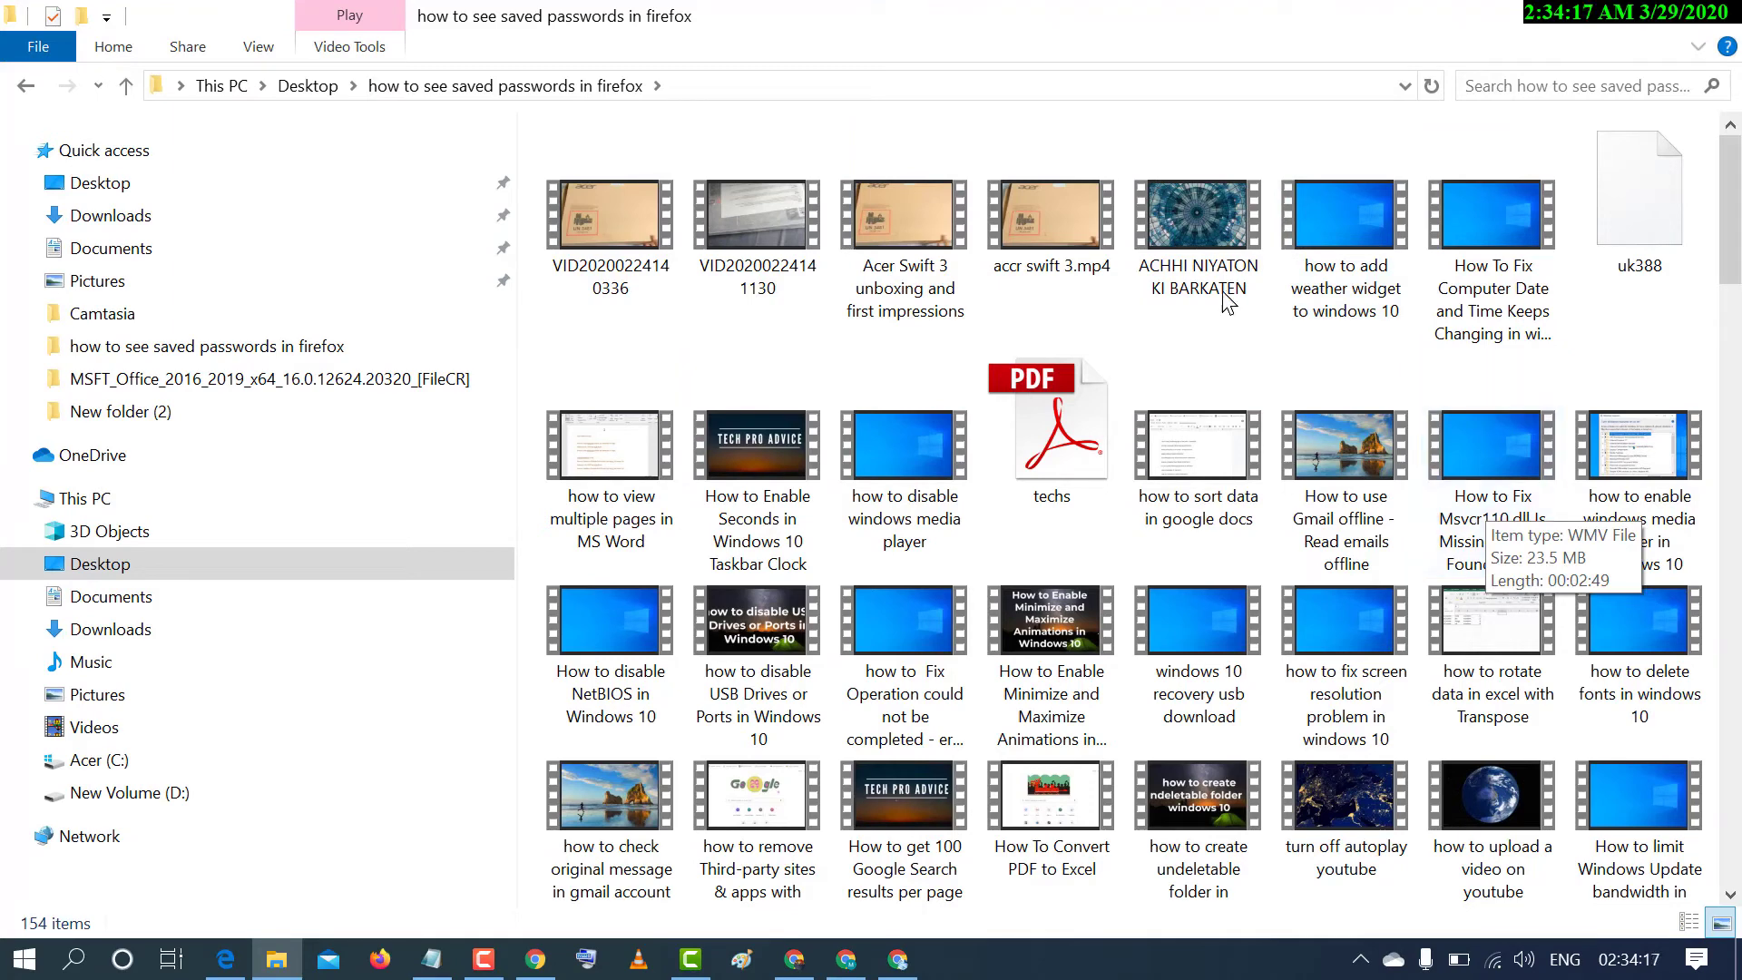
pyautogui.click(610, 230)
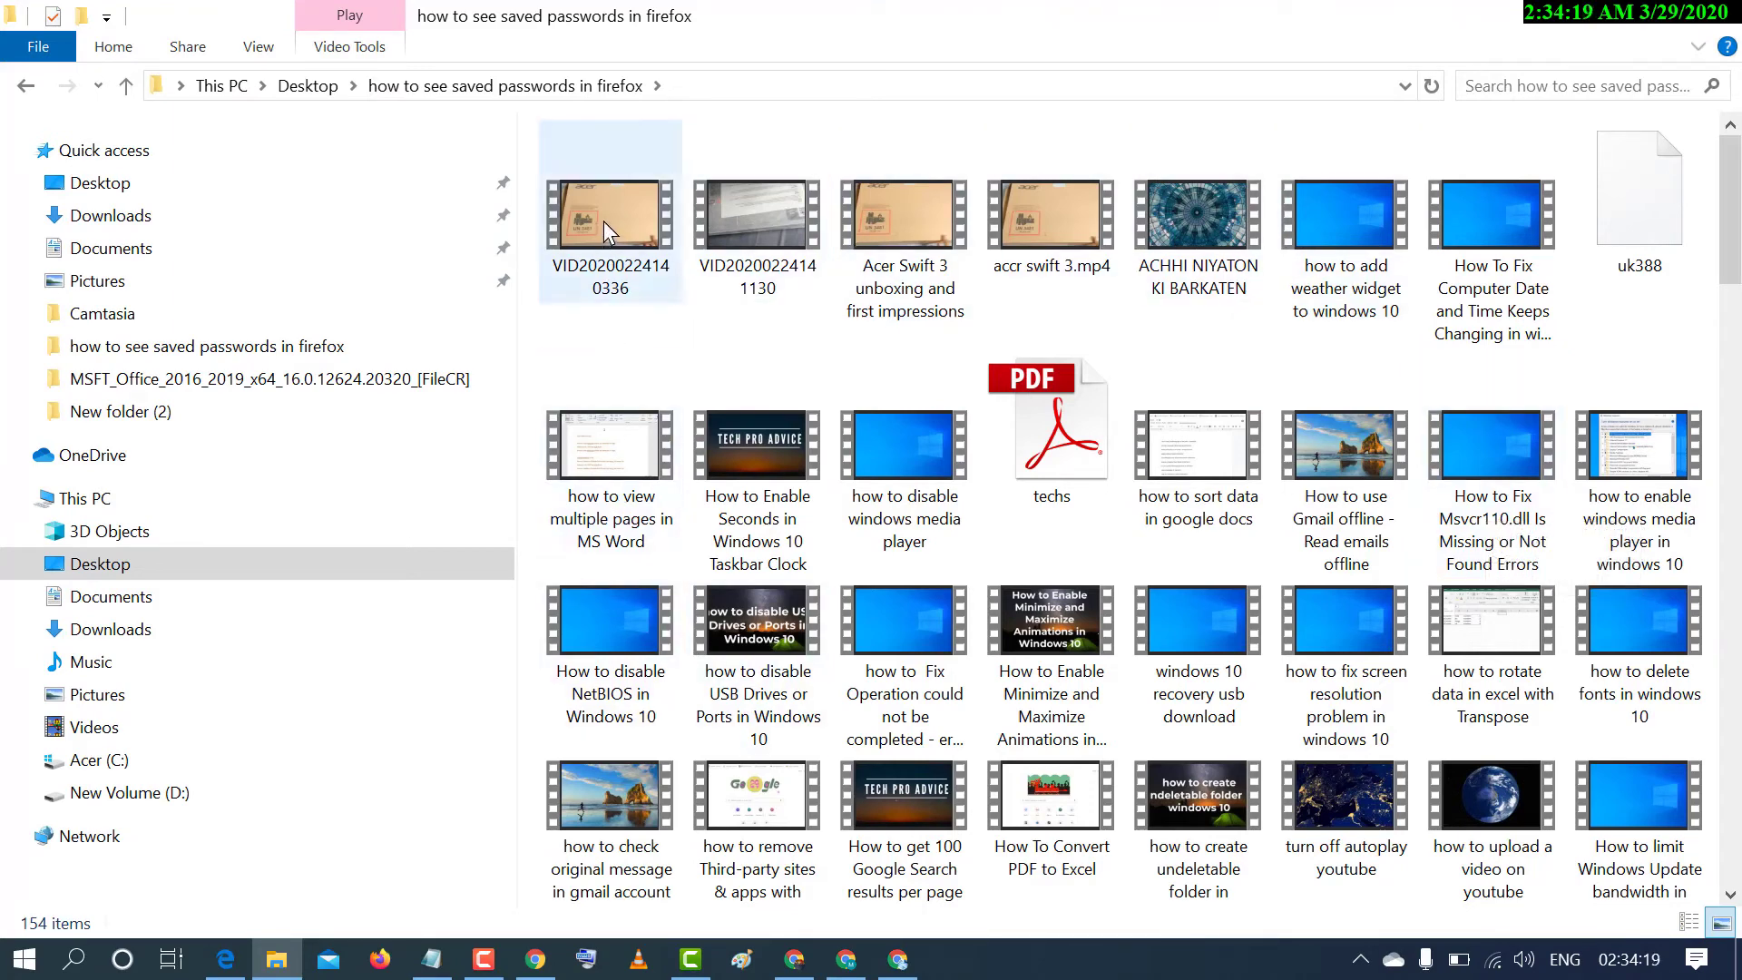
pyautogui.moveTo(609, 219)
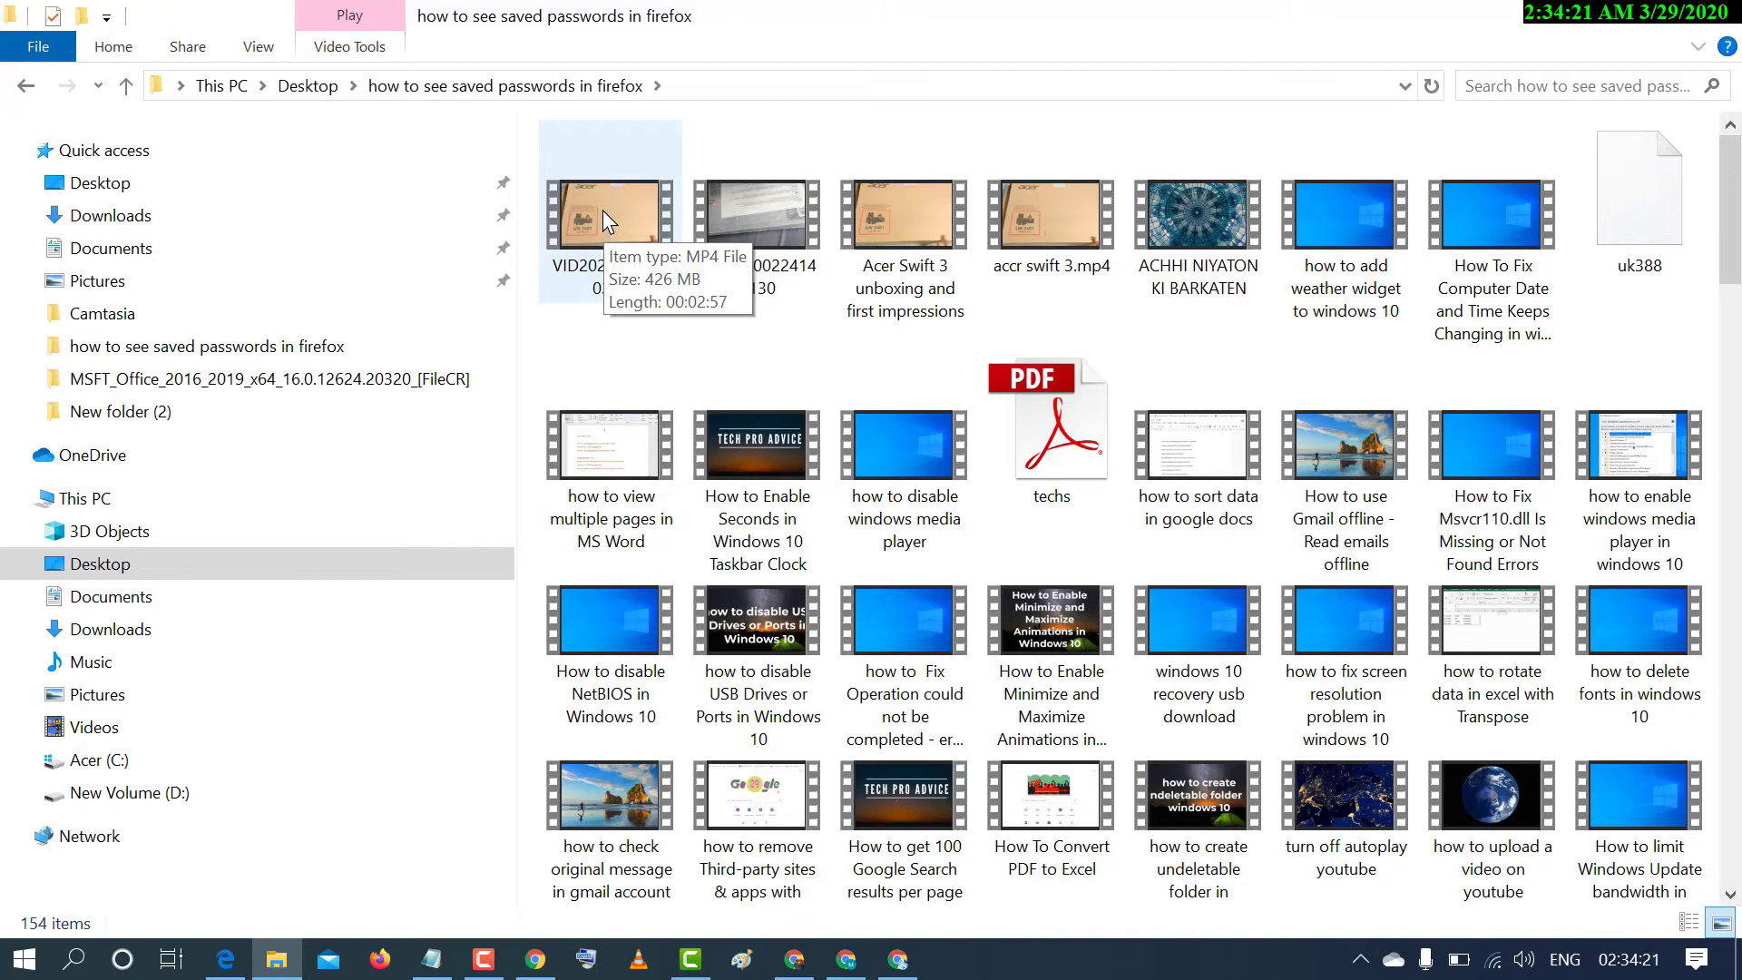
pyautogui.rightClick(606, 218)
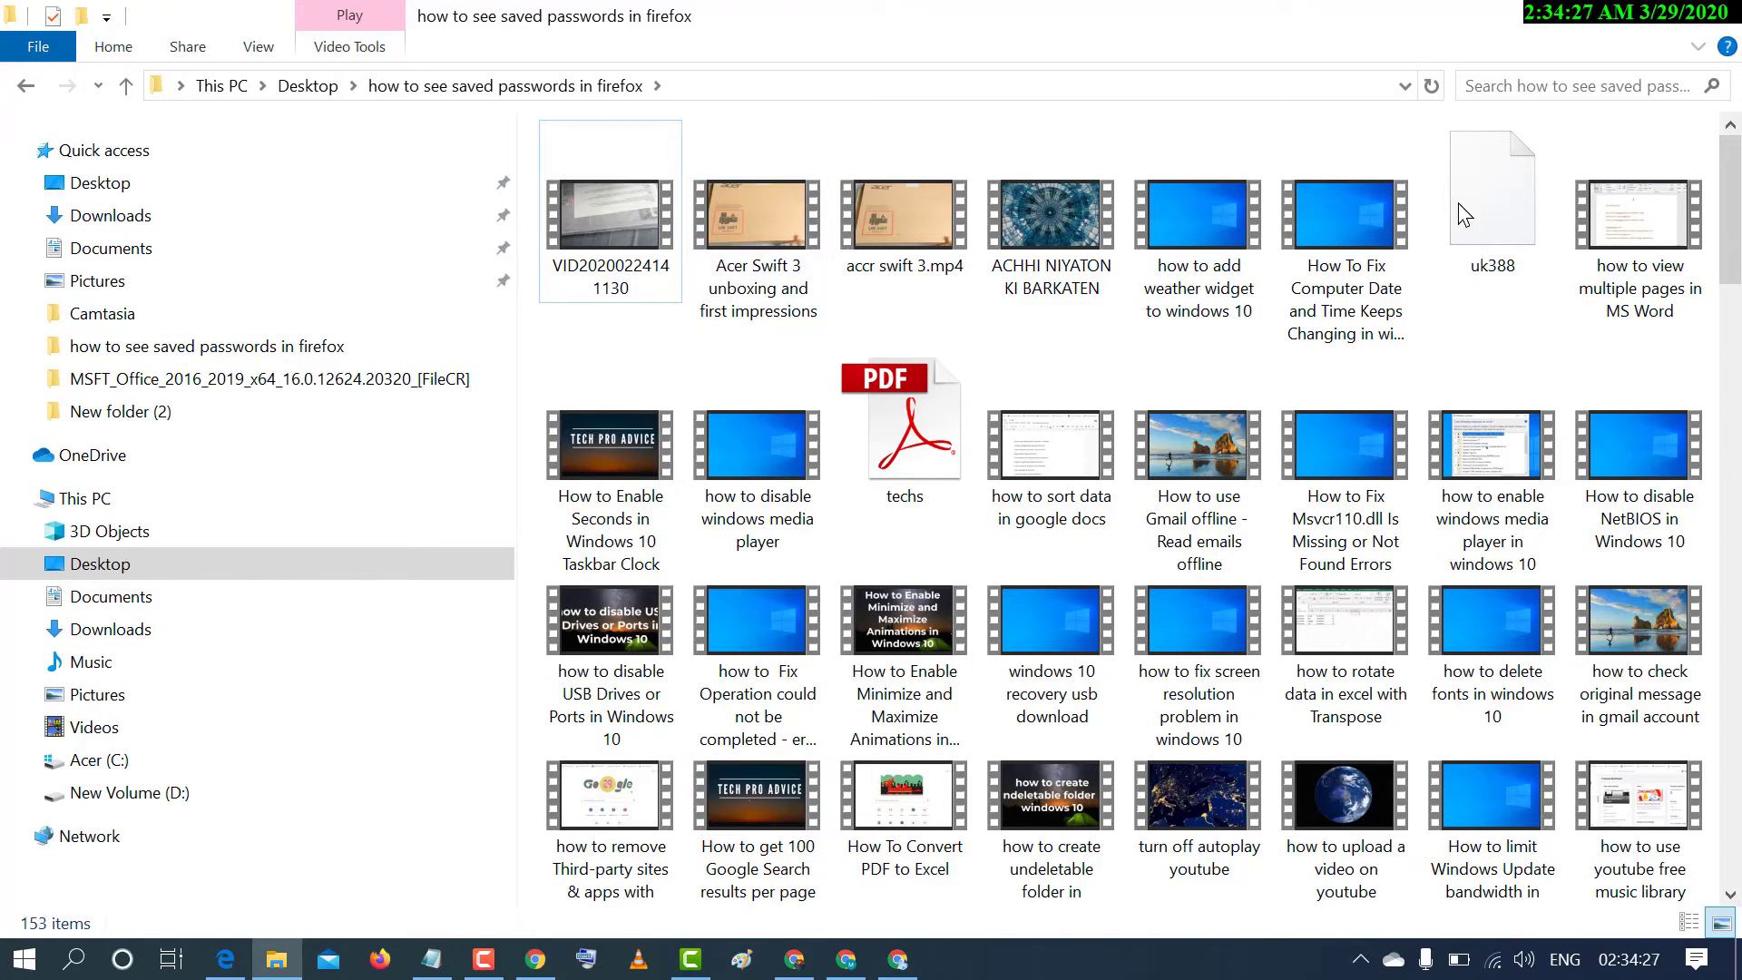
pyautogui.moveTo(1709, 43)
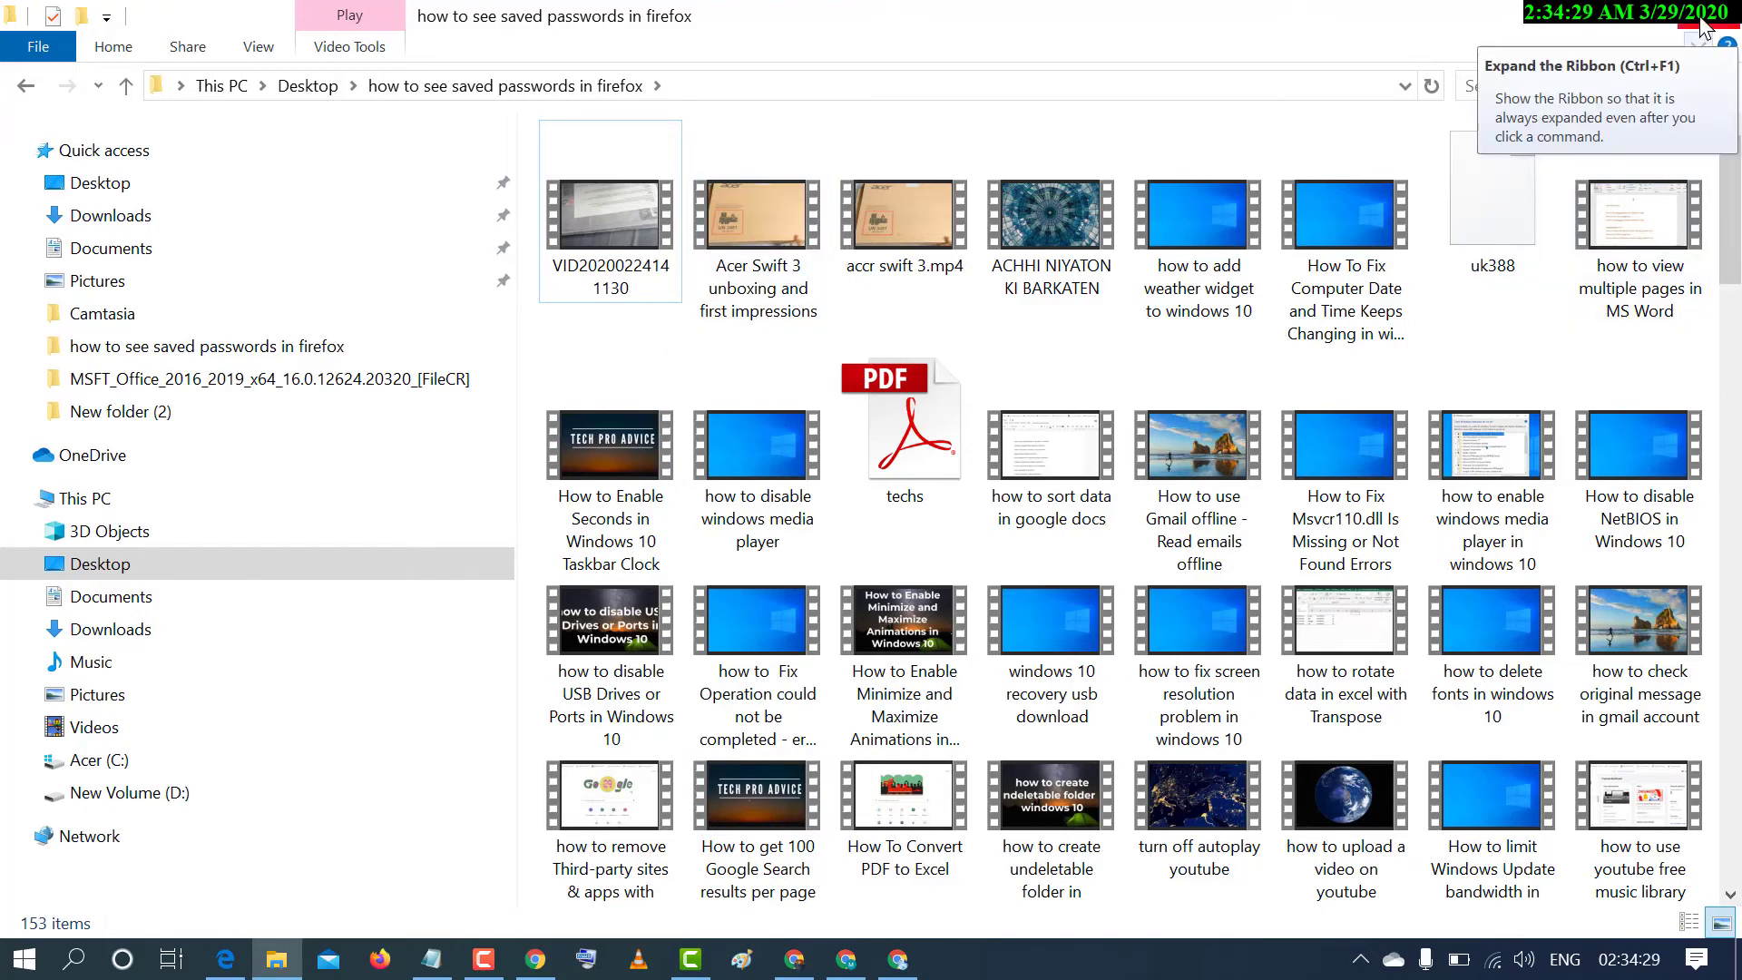